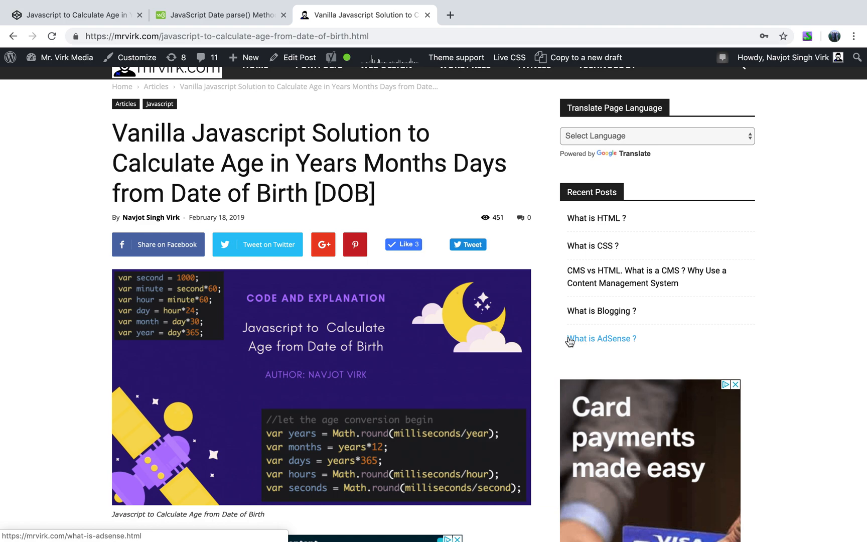
Switch back to the age-calculation tab and scroll through its HTML, JS and age results
scroll(down, 3)
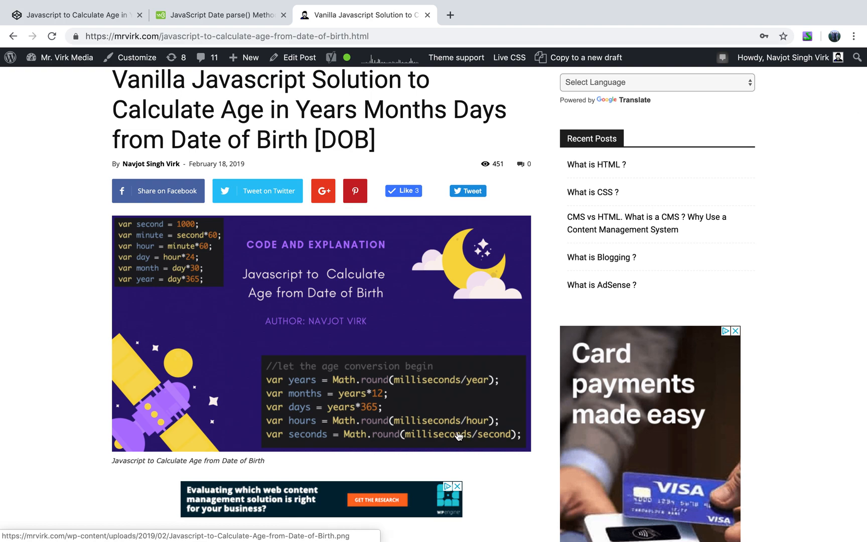
mouse_move(436, 435)
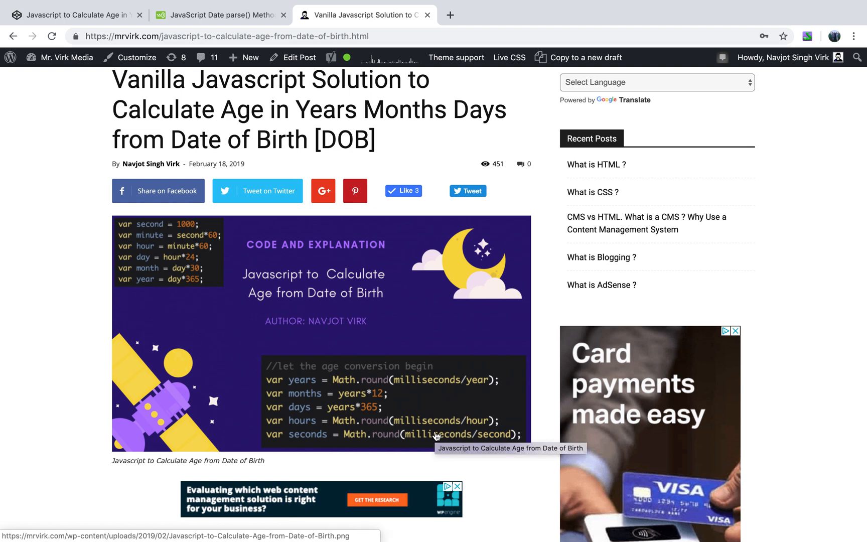
mouse_move(326, 305)
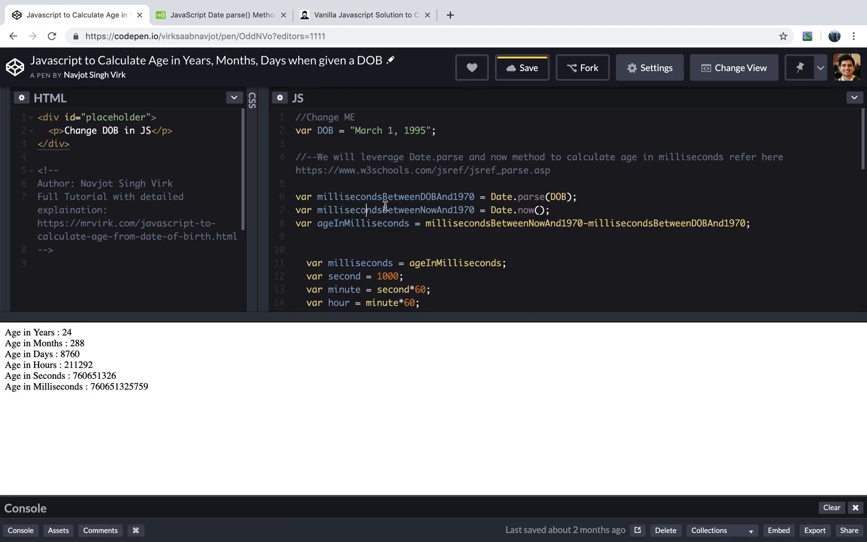
click(364, 16)
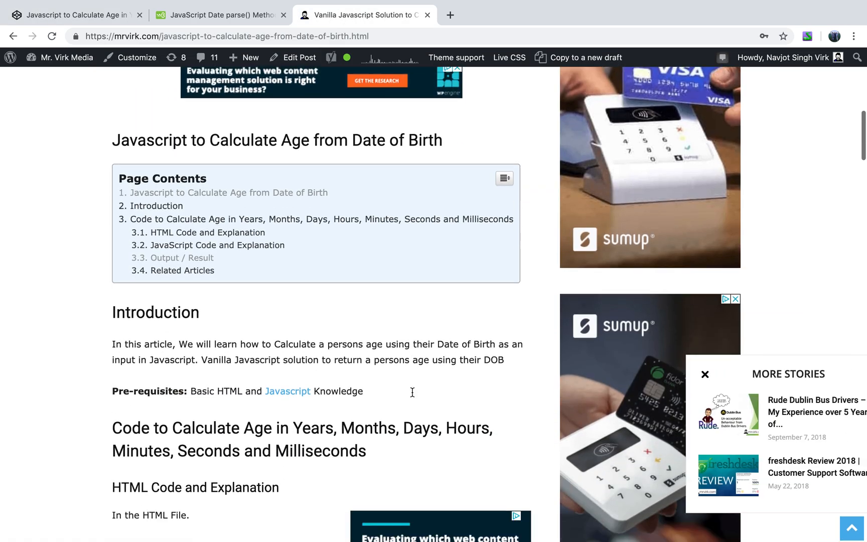
scroll(down, 3)
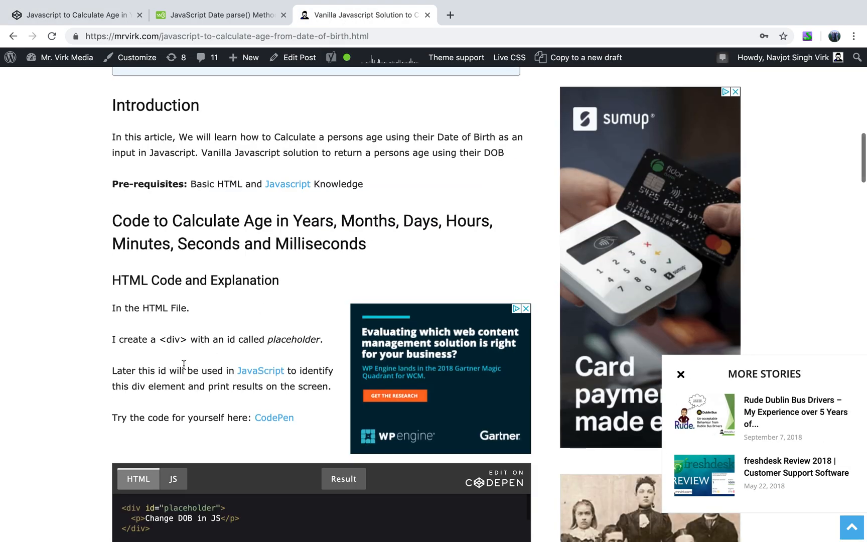
scroll(down, 3)
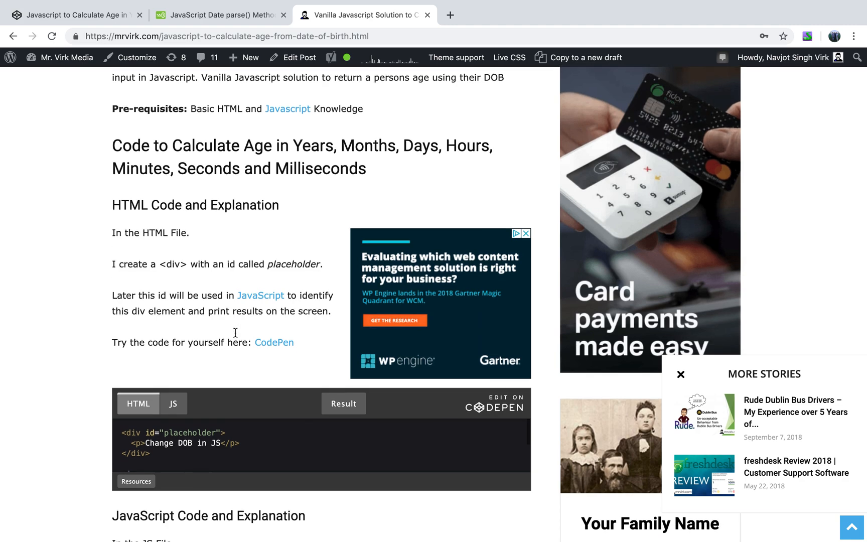
scroll(down, 3)
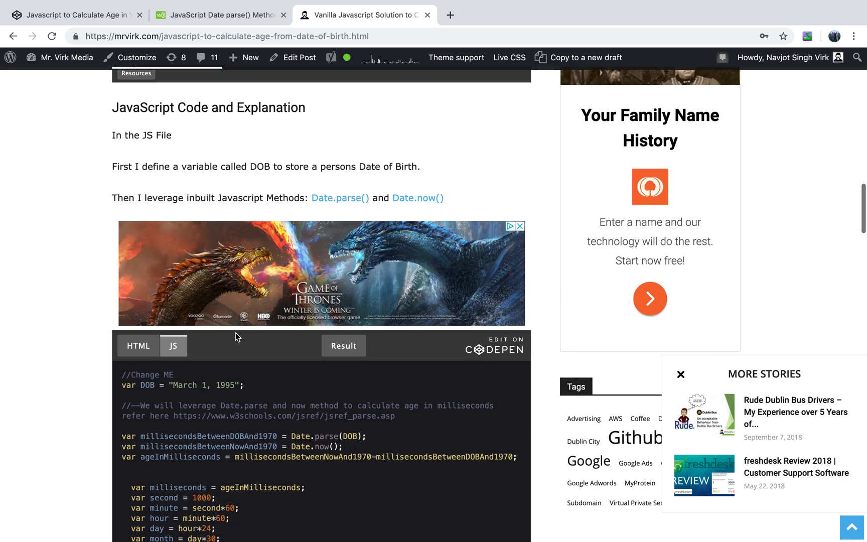
scroll(up, 3)
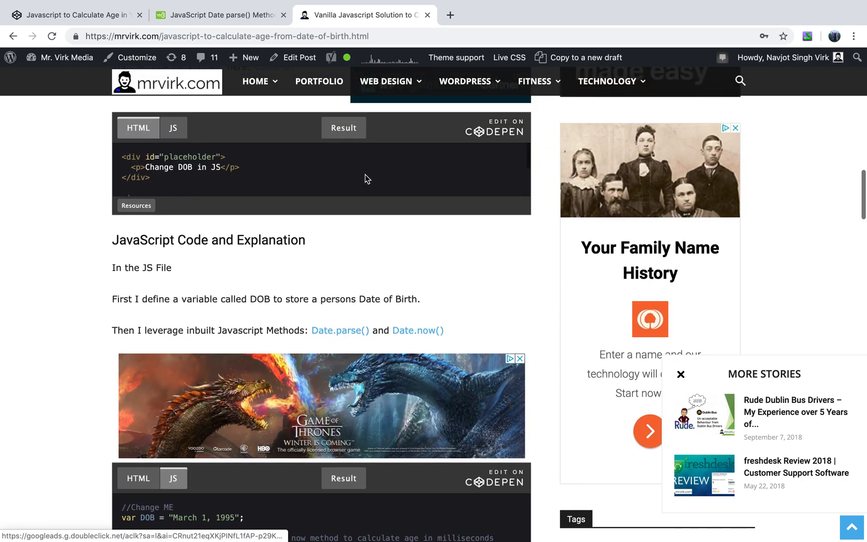
mouse_move(357, 262)
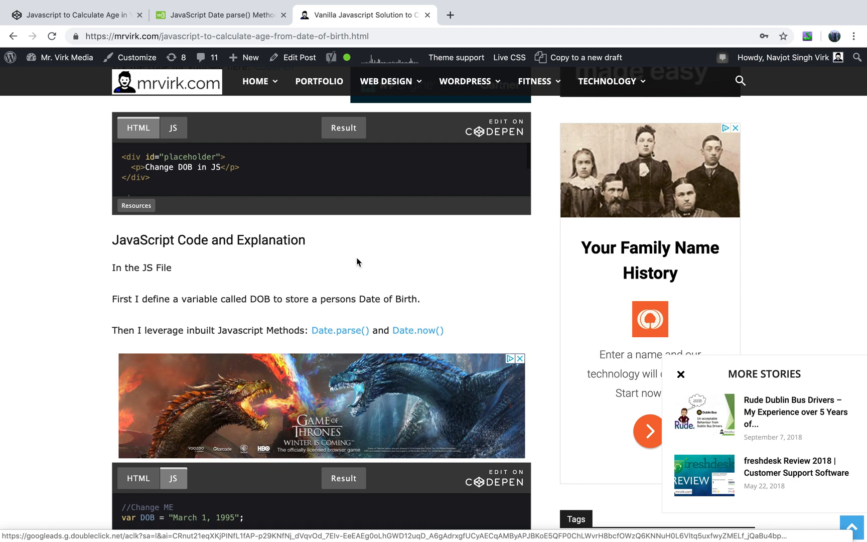
scroll(down, 3)
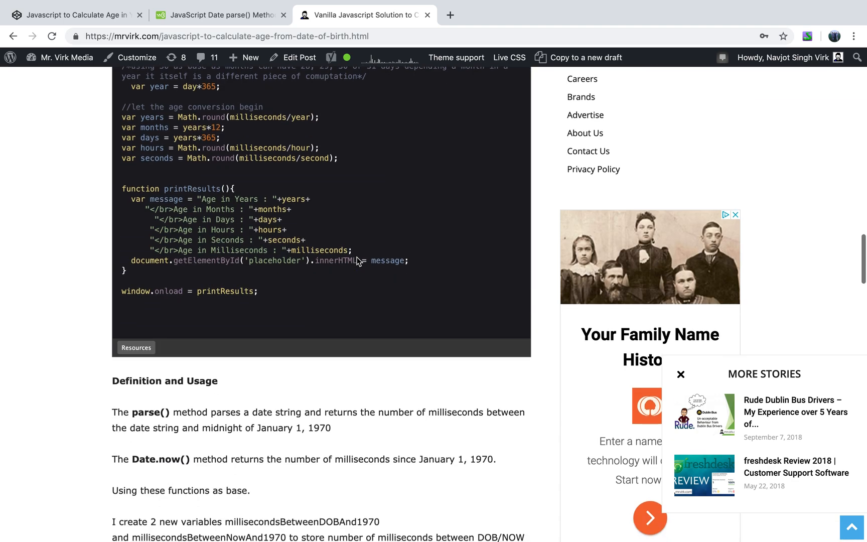
scroll(down, 3)
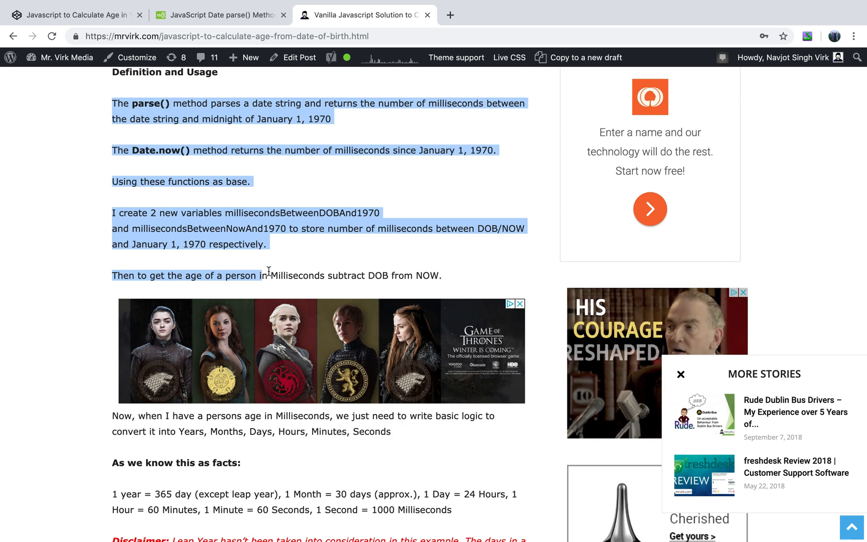
scroll(down, 3)
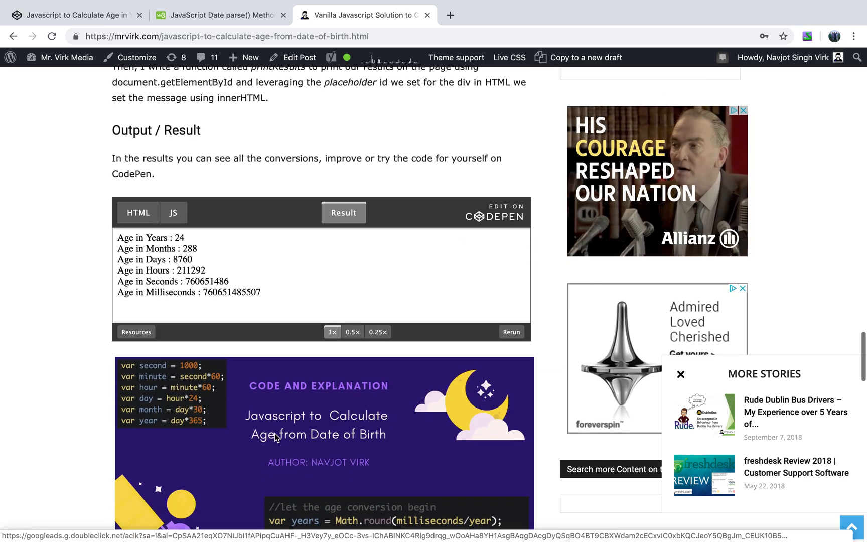
scroll(up, 3)
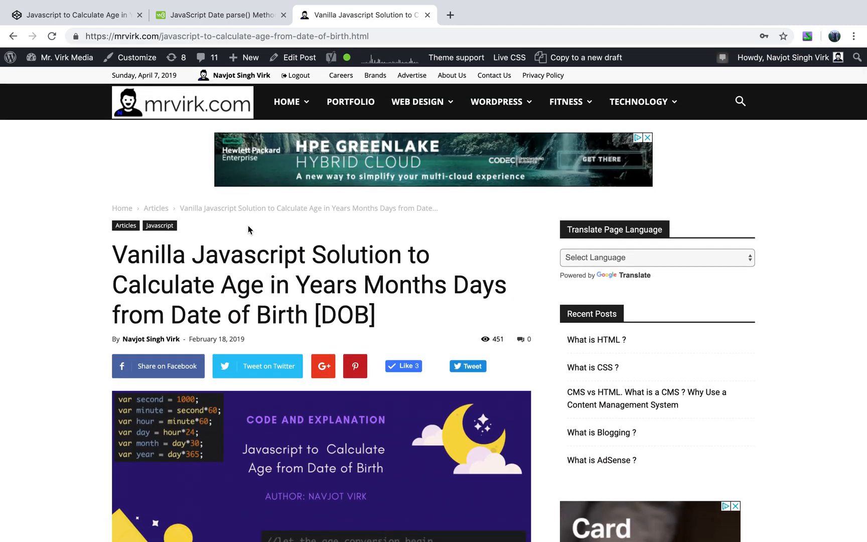
mouse_move(108, 217)
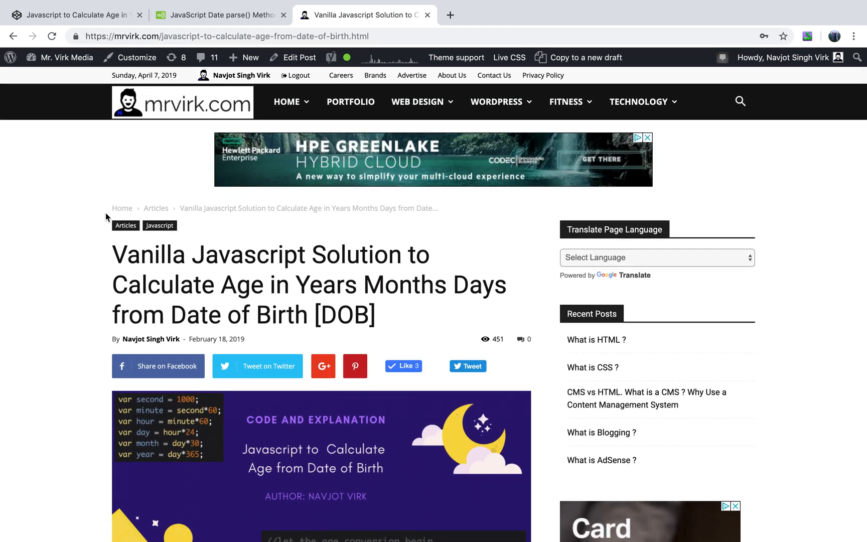
mouse_move(233, 142)
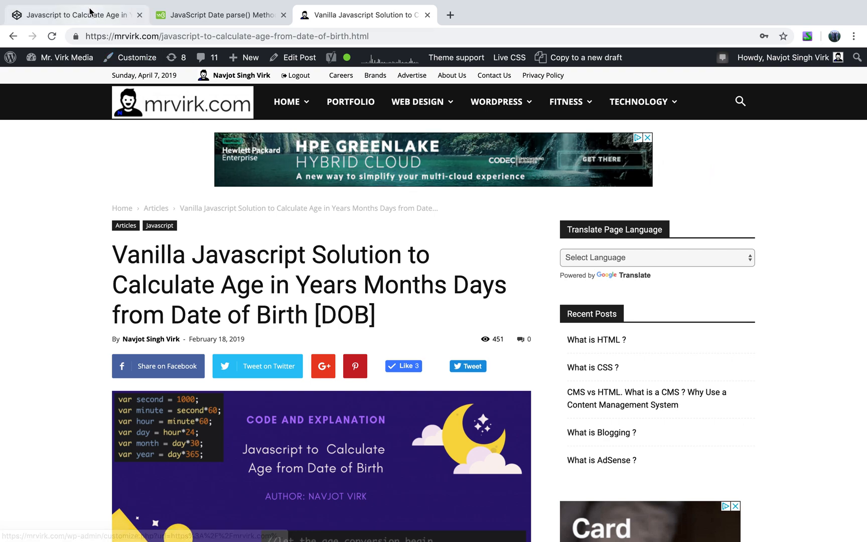
scroll(down, 3)
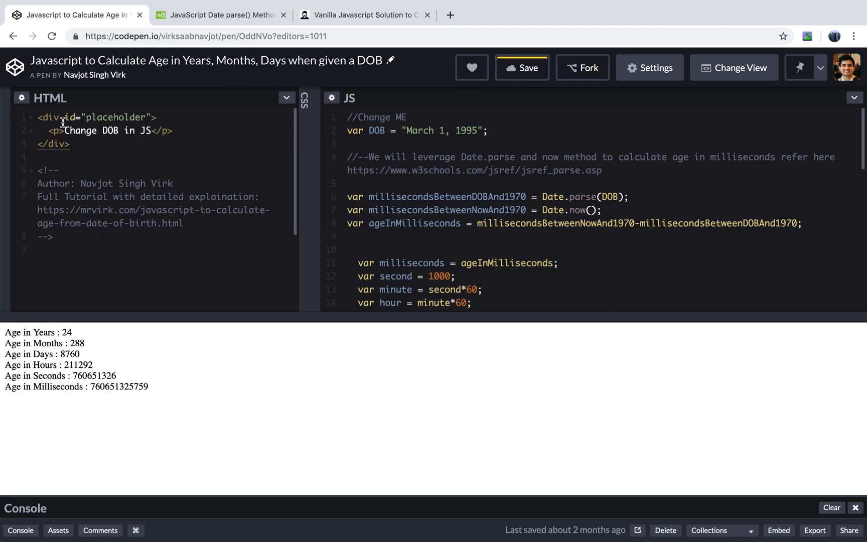
mouse_move(145, 117)
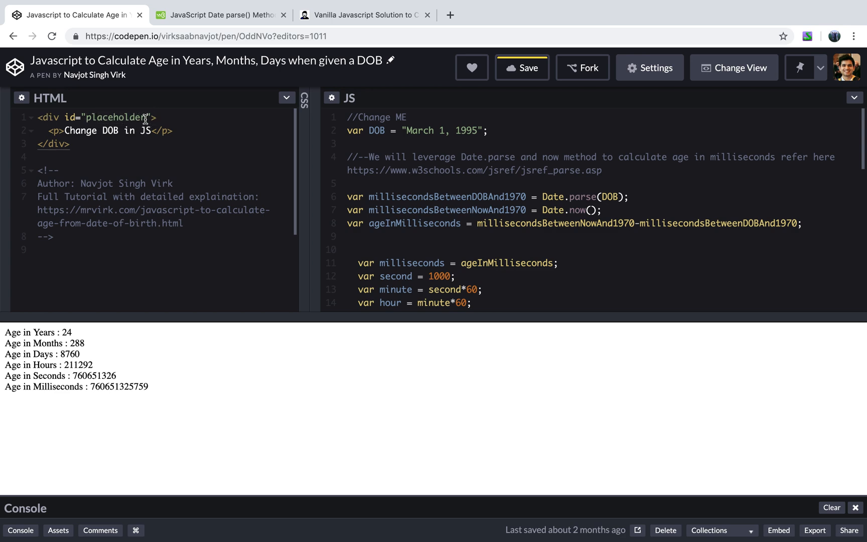
mouse_move(88, 142)
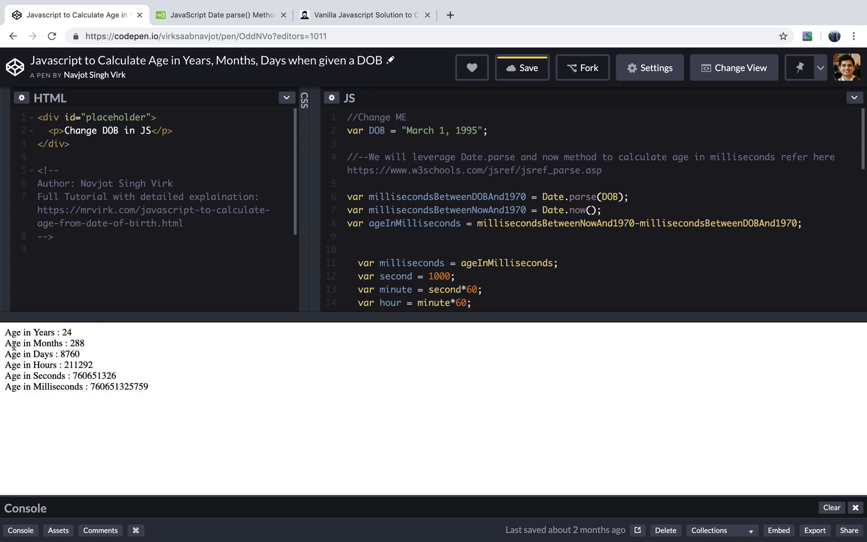
mouse_move(420, 133)
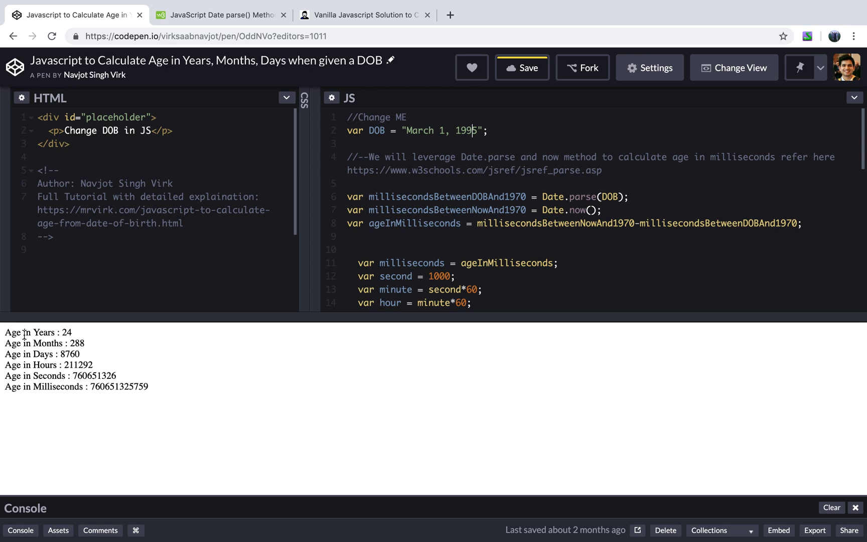
mouse_move(82, 337)
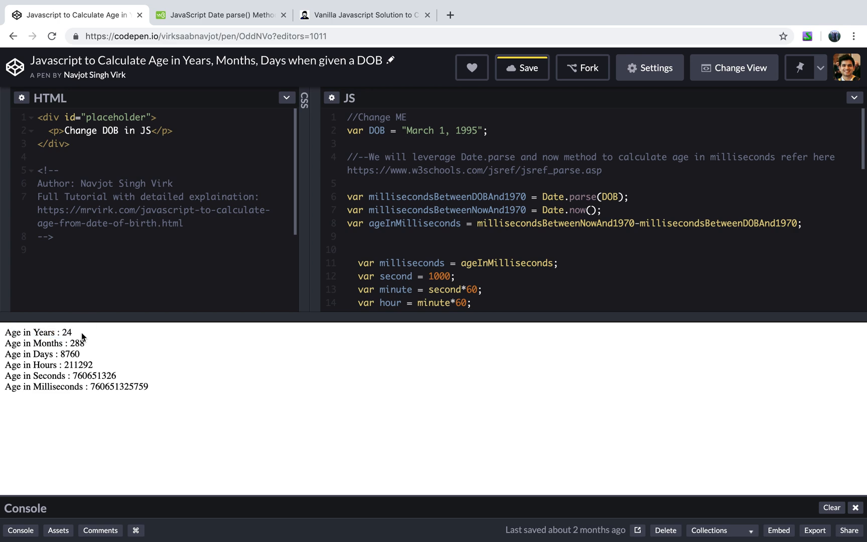
double_click(64, 332)
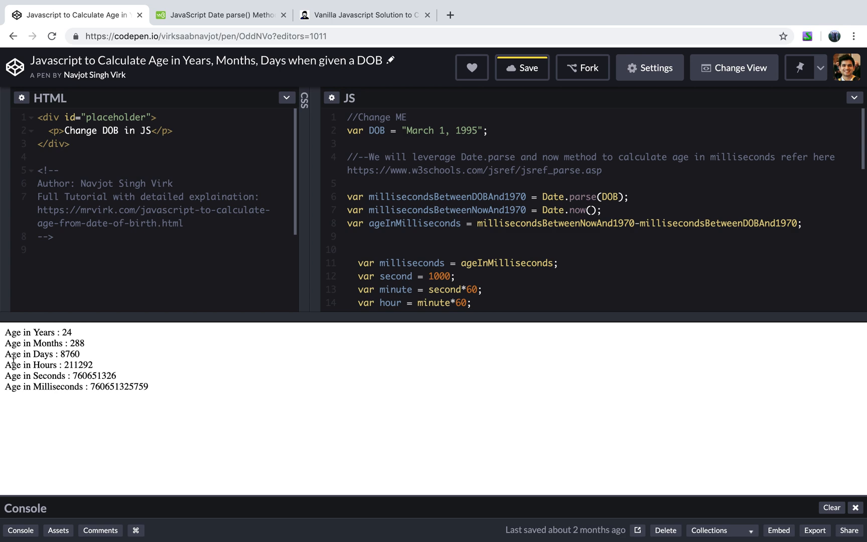
double_click(66, 354)
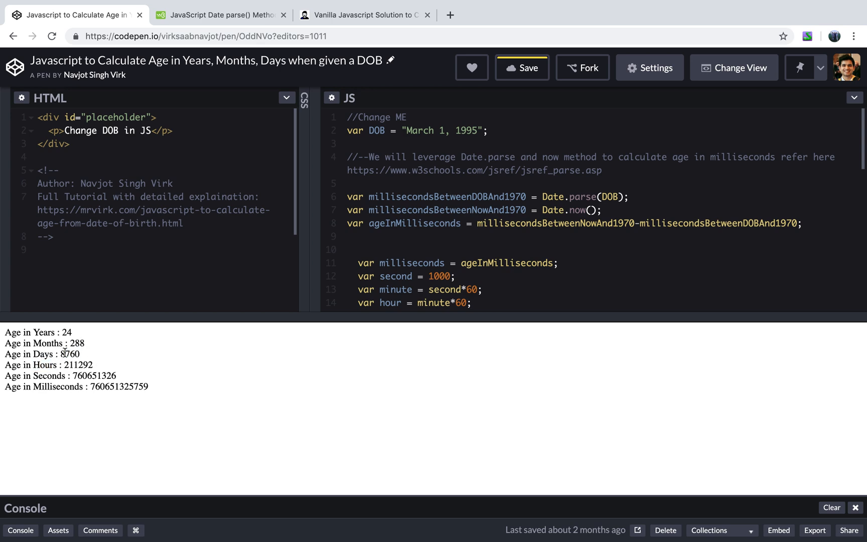
mouse_move(261, 342)
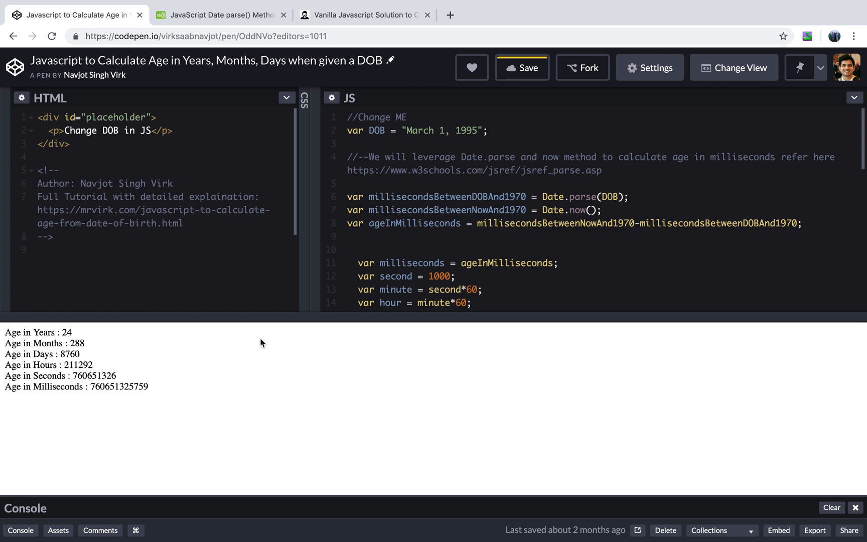
scroll(down, 3)
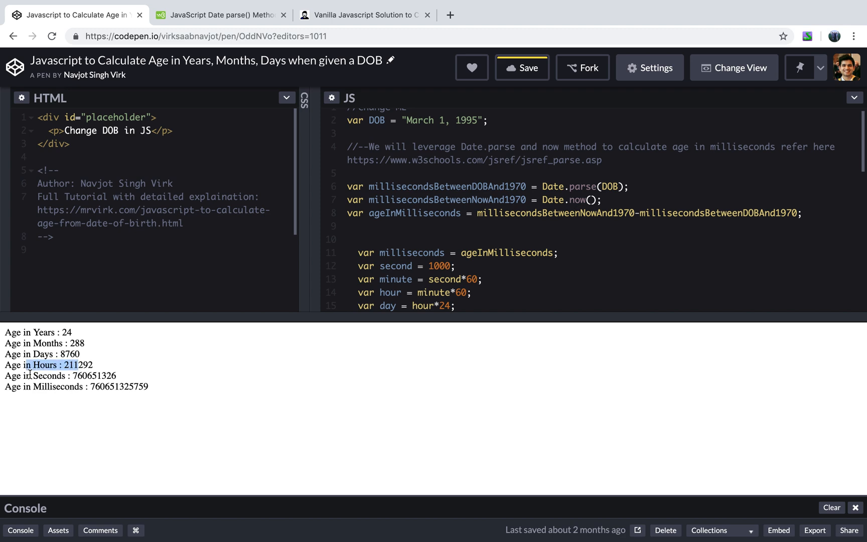
scroll(up, 3)
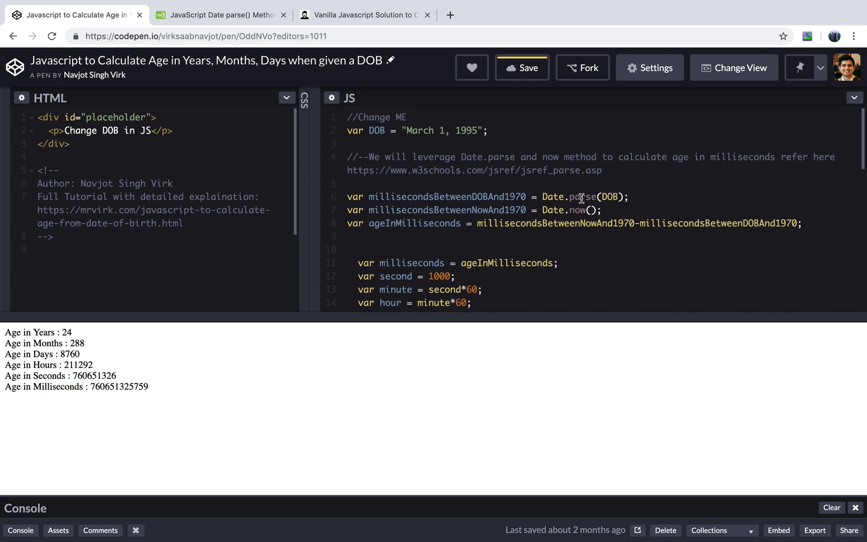
mouse_move(456, 192)
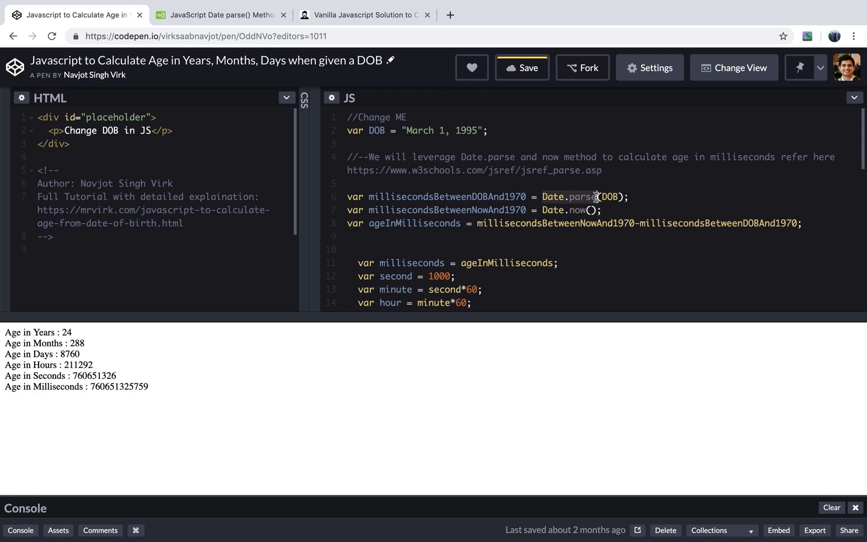
Read the Date parse() Definition, Syntax, Technical Details and the milliseconds-to-years example
click(220, 15)
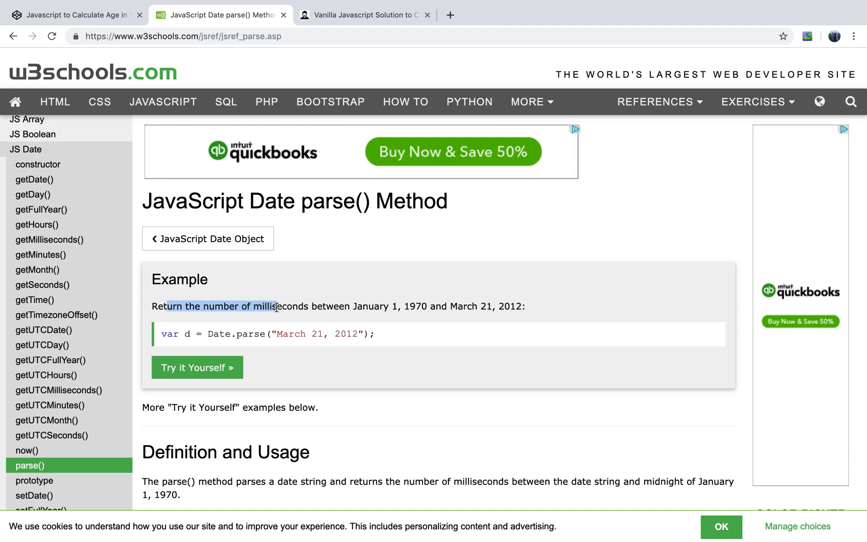
double_click(333, 305)
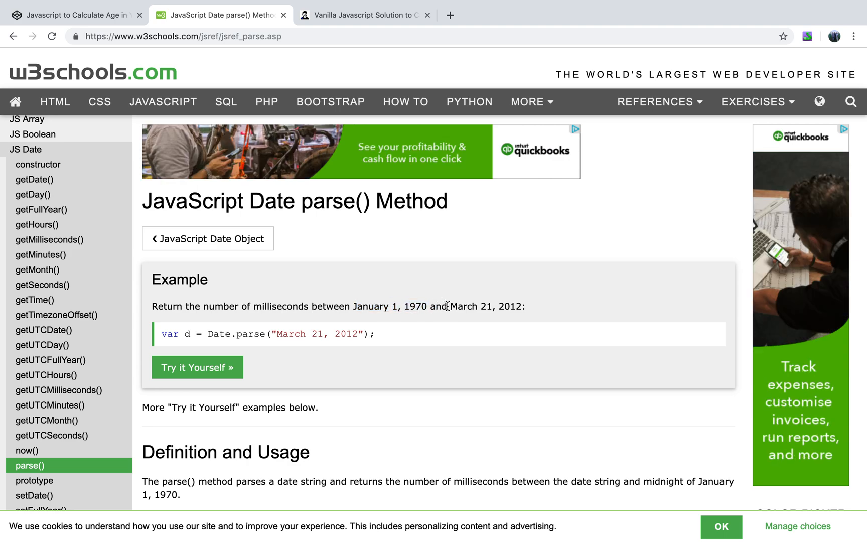
mouse_move(294, 333)
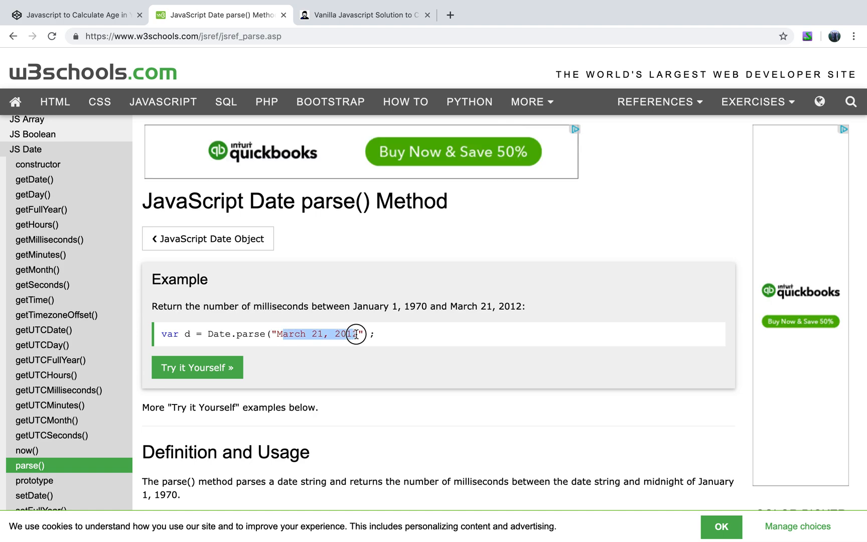
scroll(down, 3)
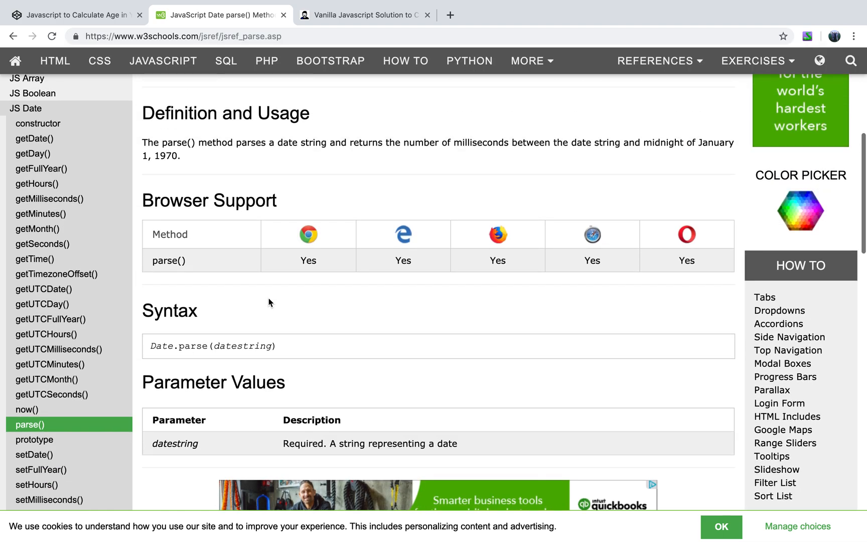
mouse_move(369, 253)
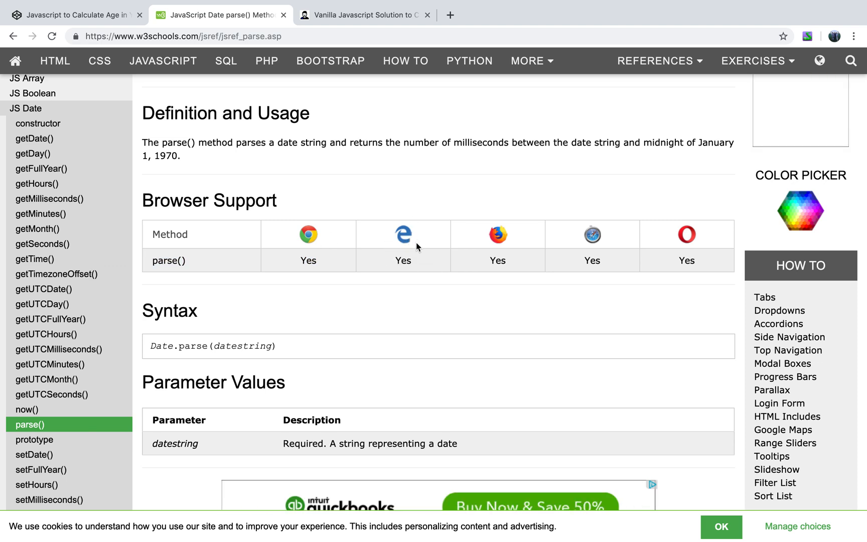
mouse_move(511, 239)
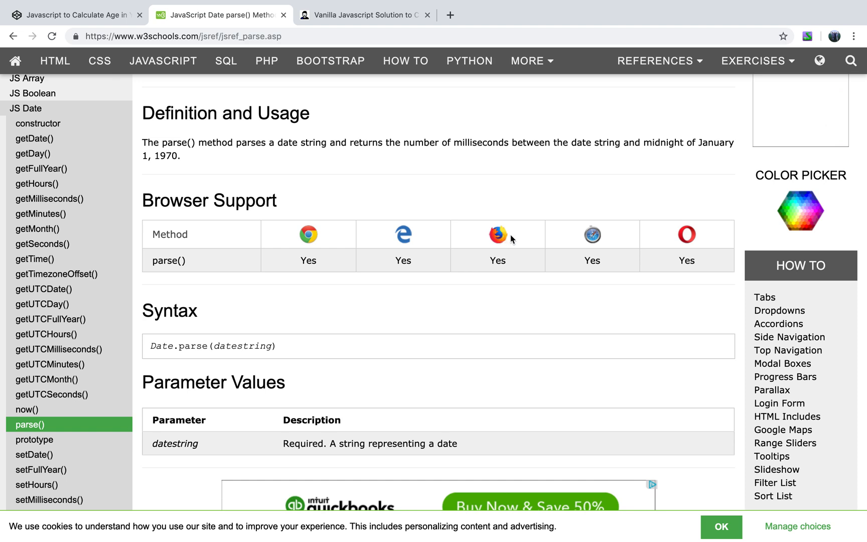
scroll(down, 3)
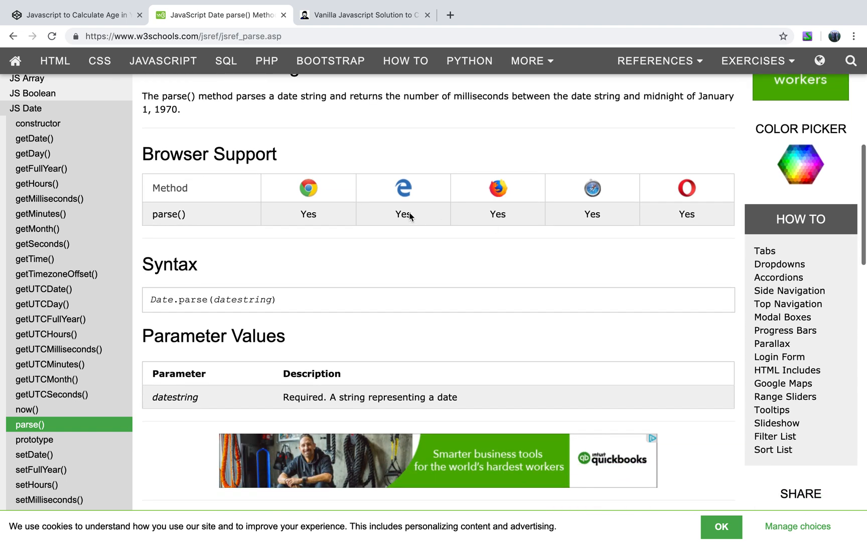
scroll(down, 3)
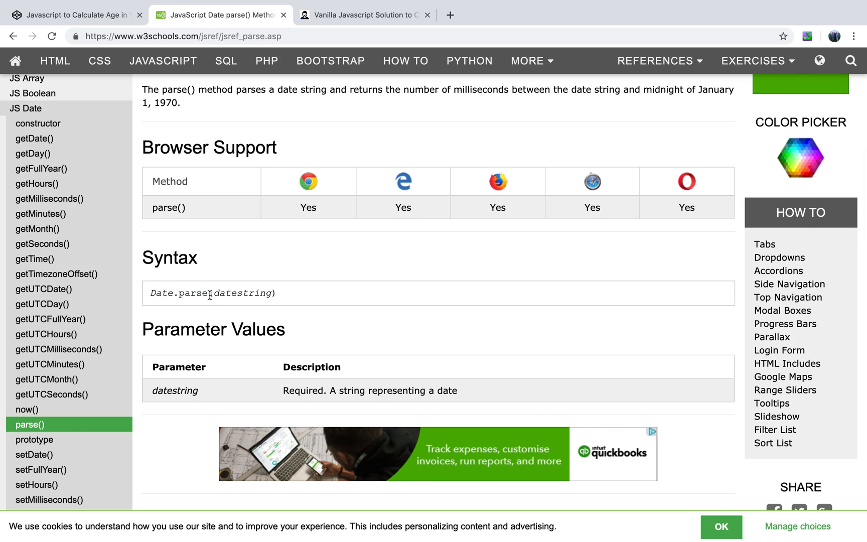
scroll(up, 3)
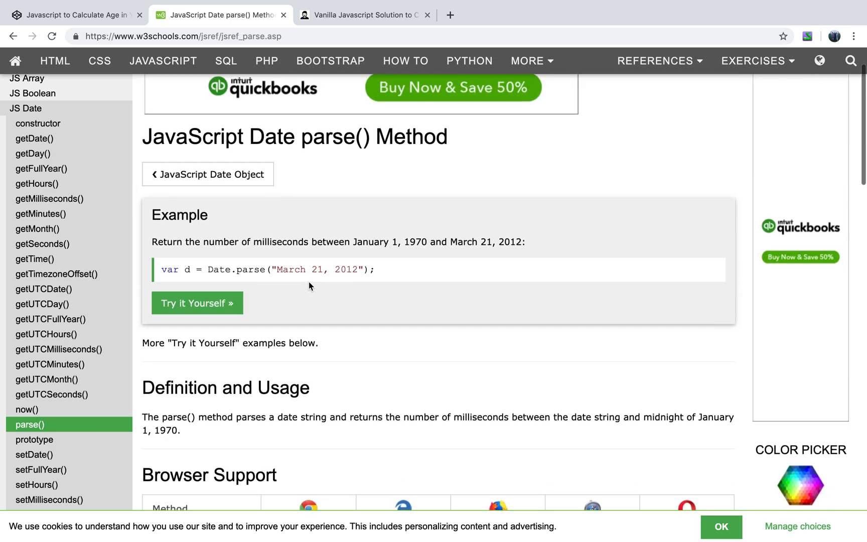
scroll(down, 3)
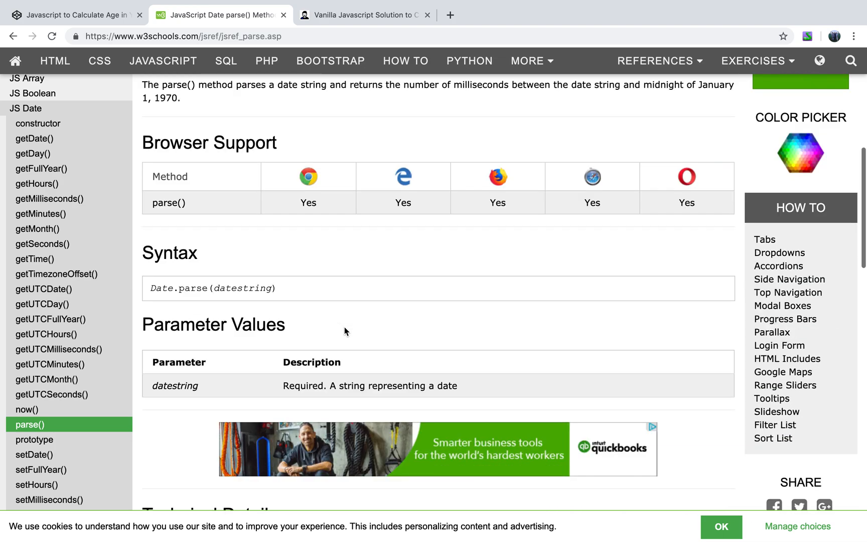
scroll(down, 3)
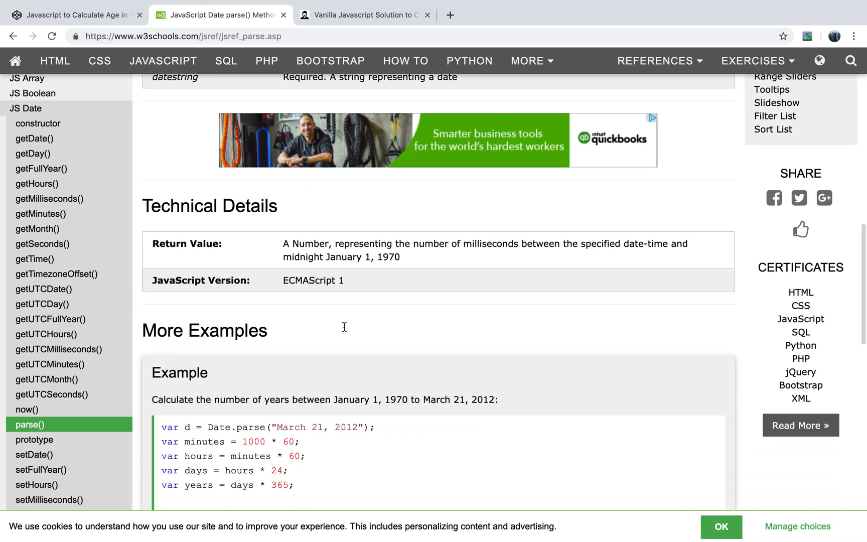
scroll(down, 3)
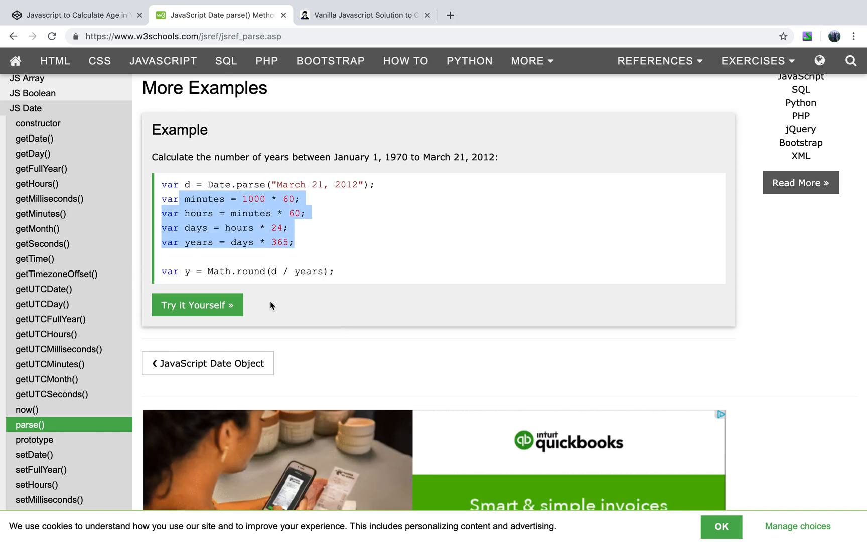
scroll(up, 3)
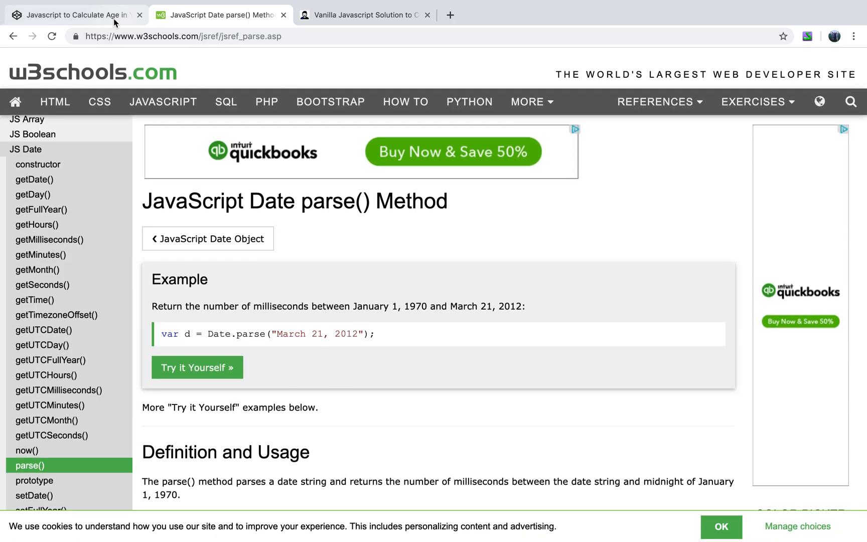
Change the DOB year to 1880, confirm the 139-year age, then restore 1995
click(75, 15)
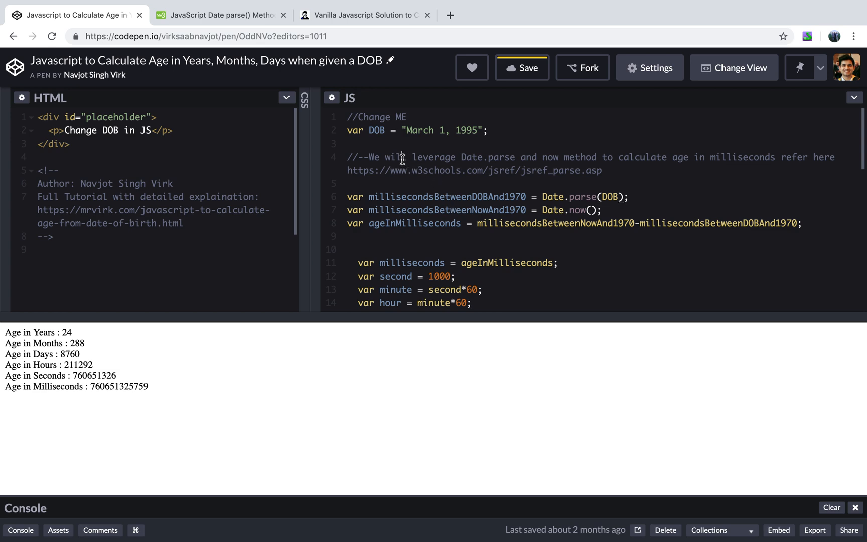
mouse_move(424, 194)
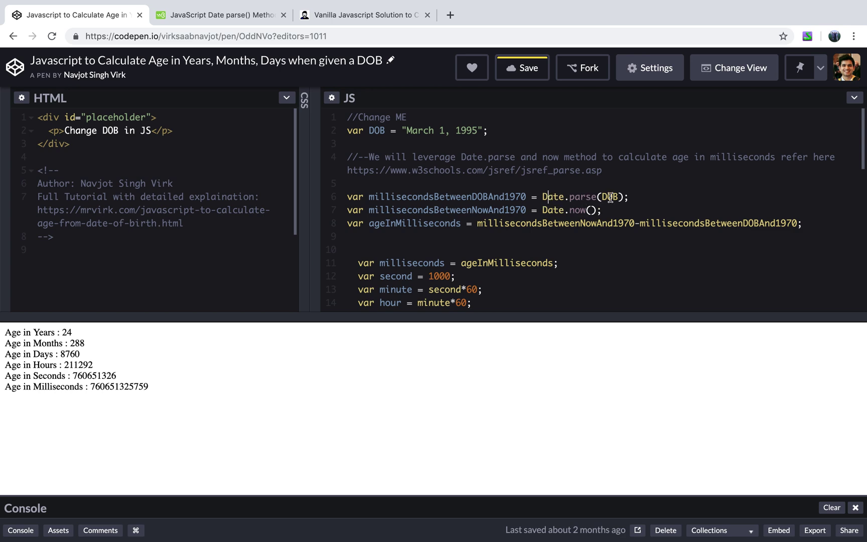
mouse_move(616, 199)
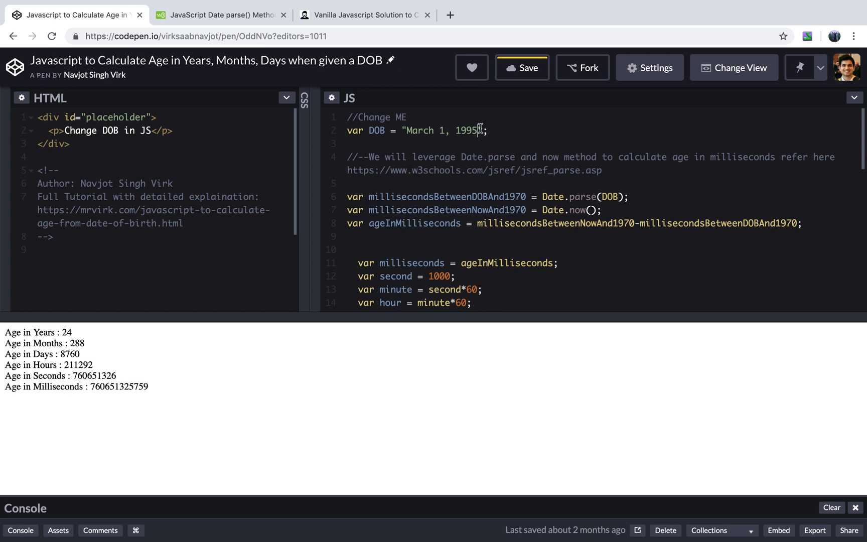
mouse_move(194, 406)
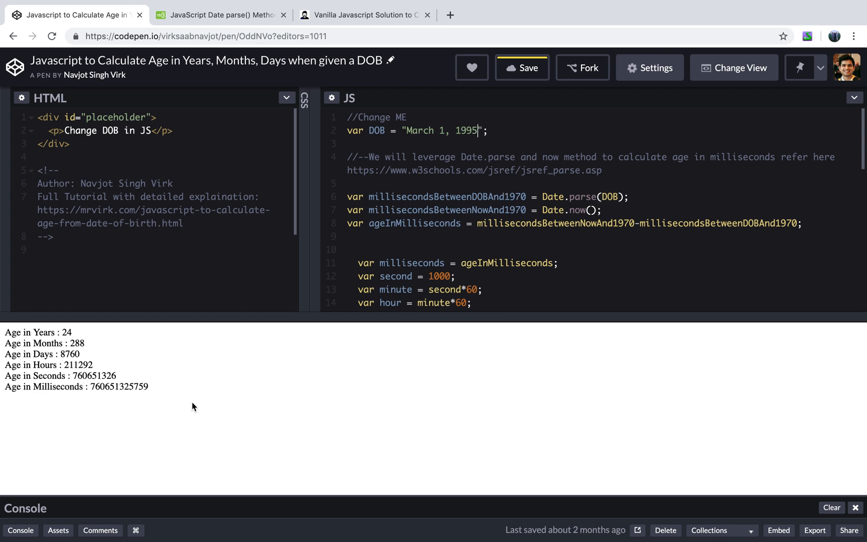
mouse_move(237, 388)
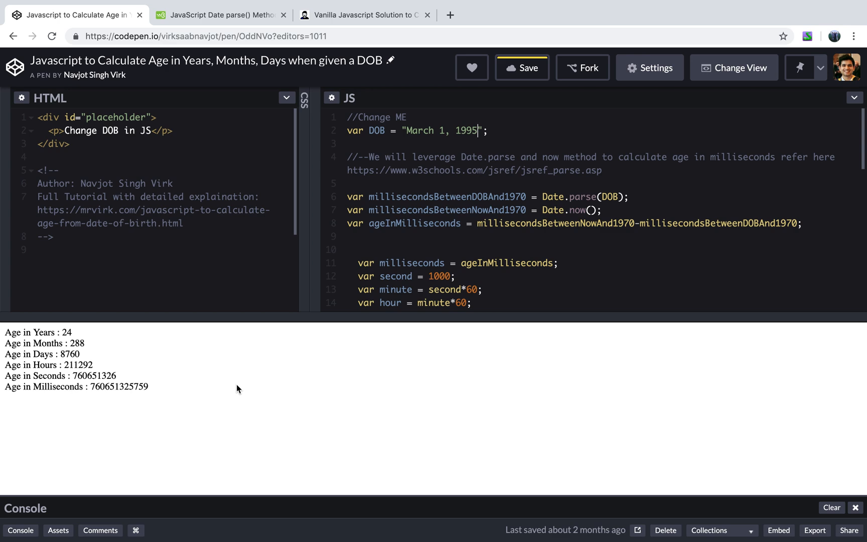
key(Backspace)
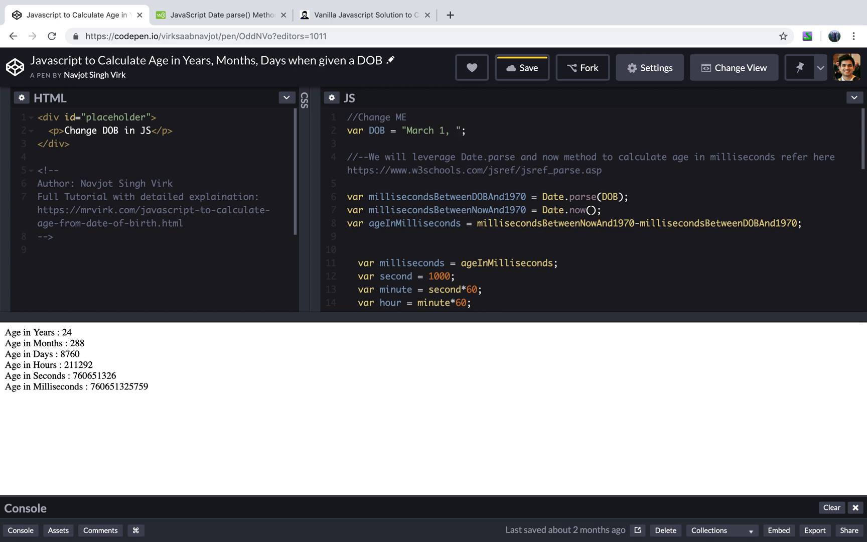
text(18)
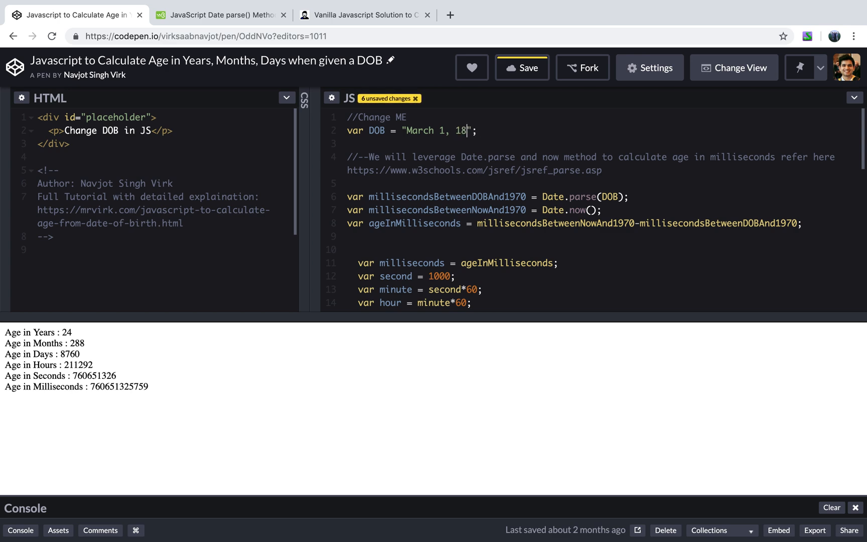
text(80)
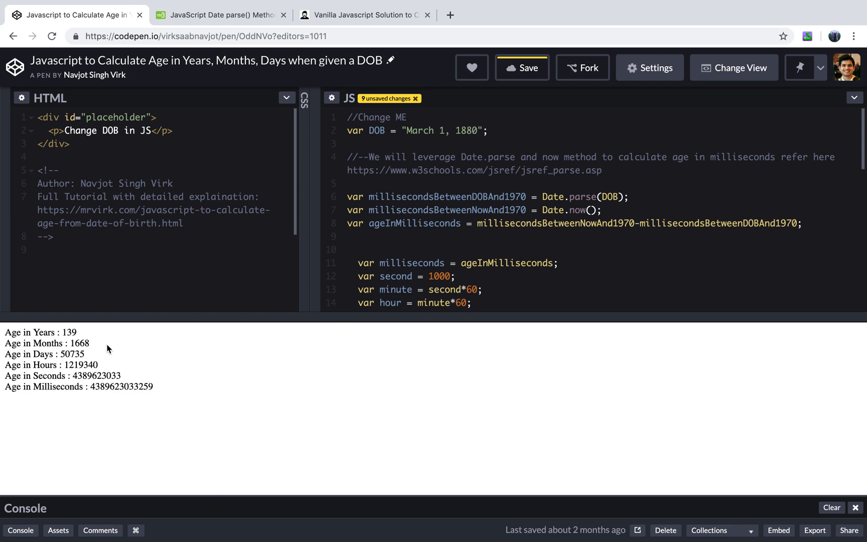
double_click(70, 331)
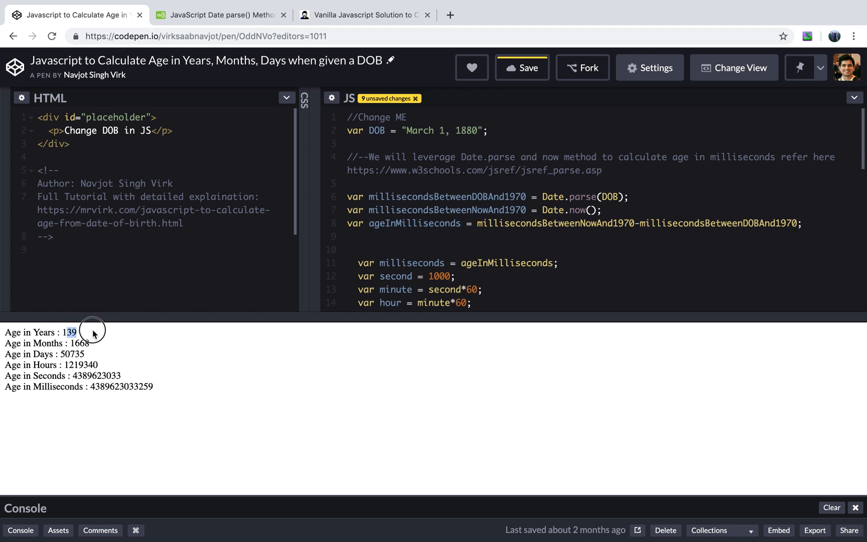
mouse_move(510, 181)
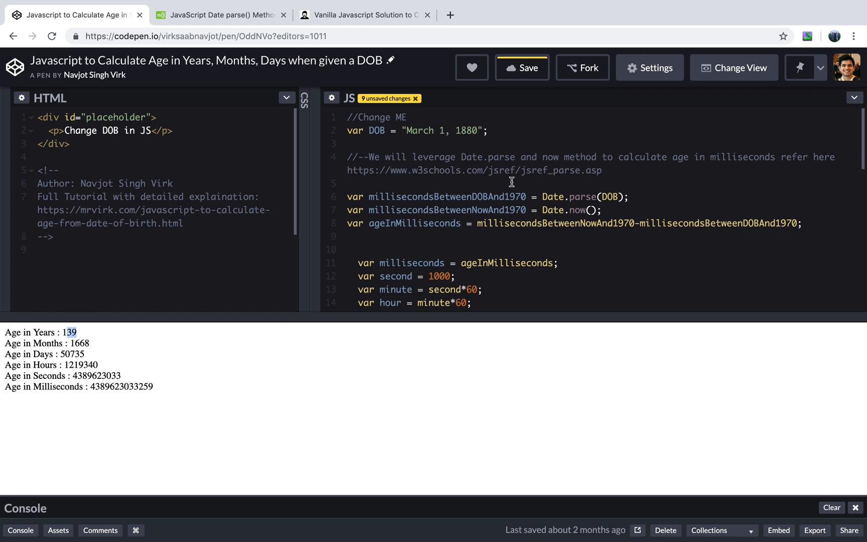
click(470, 131)
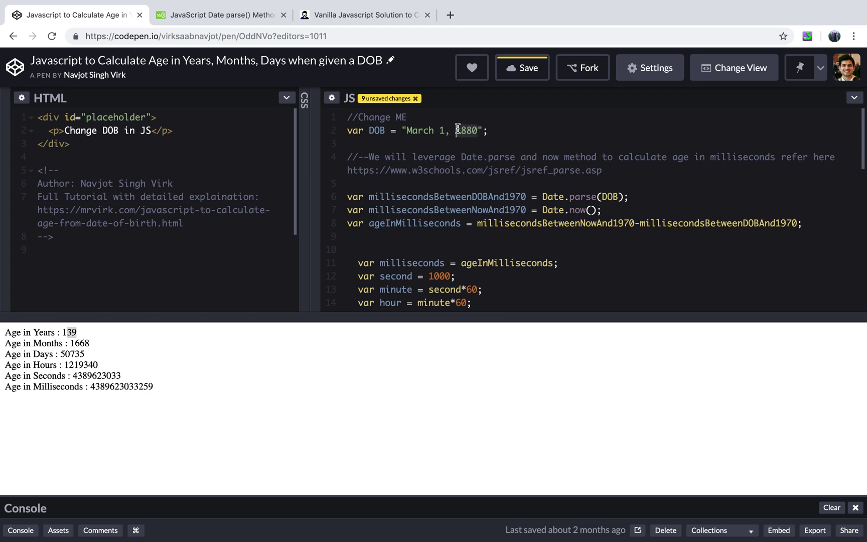
text(1995)
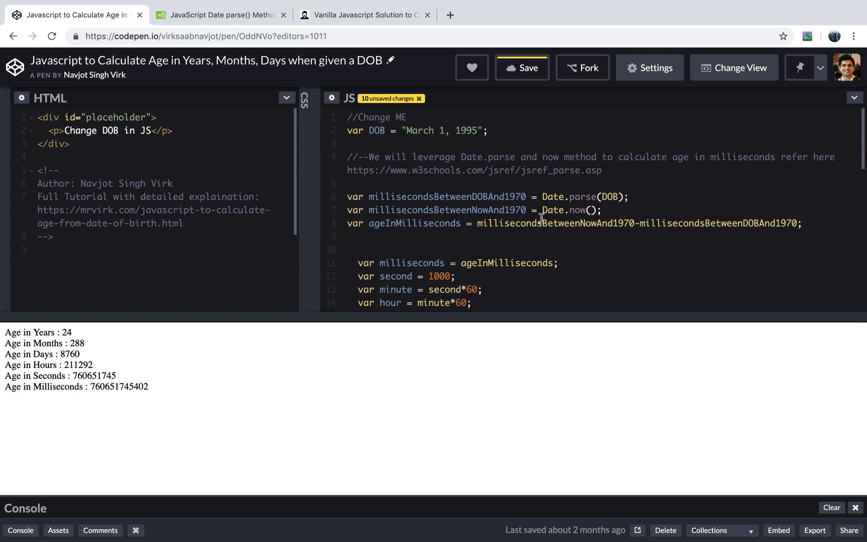
scroll(down, 3)
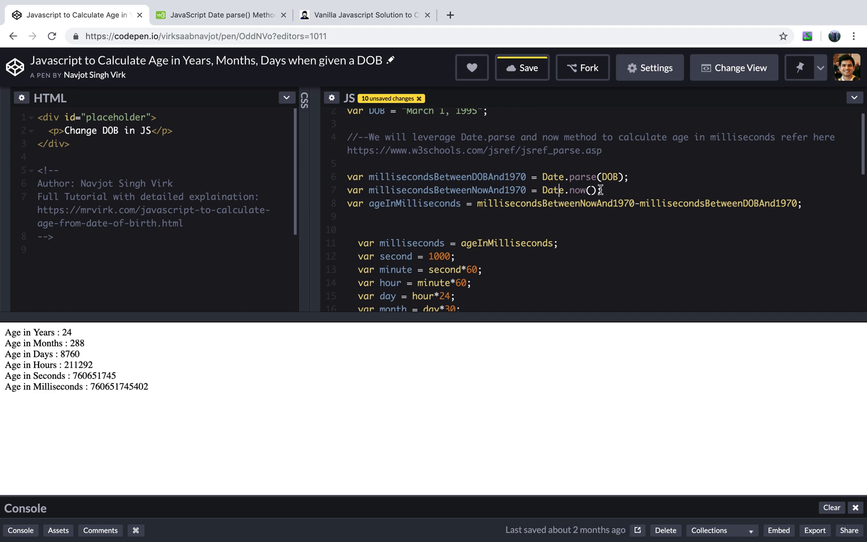
scroll(up, 3)
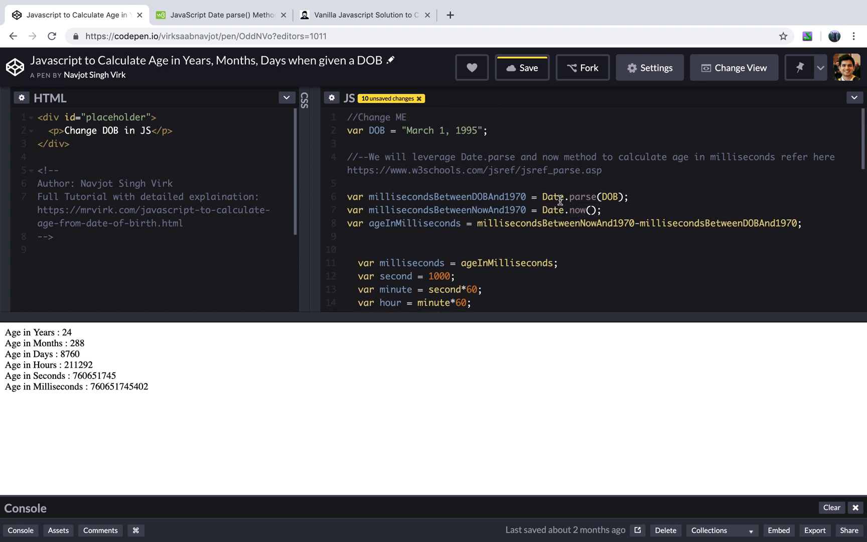
mouse_move(581, 194)
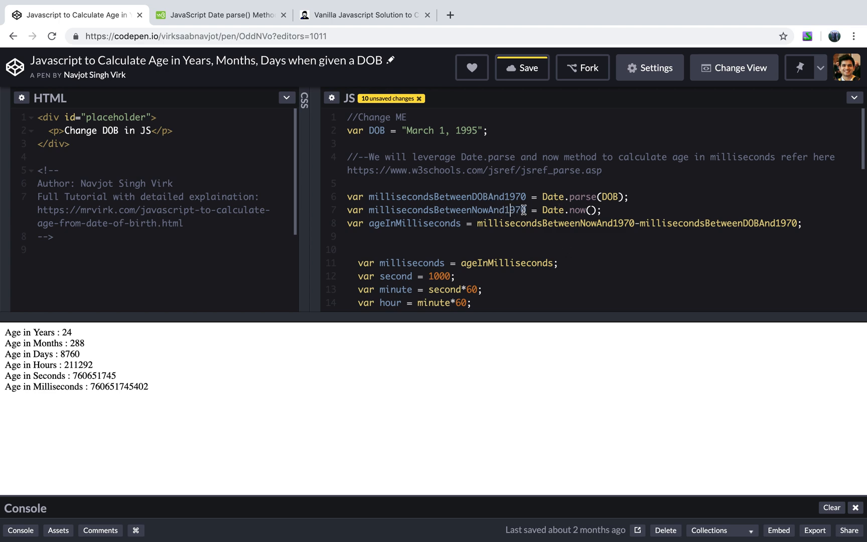
scroll(down, 3)
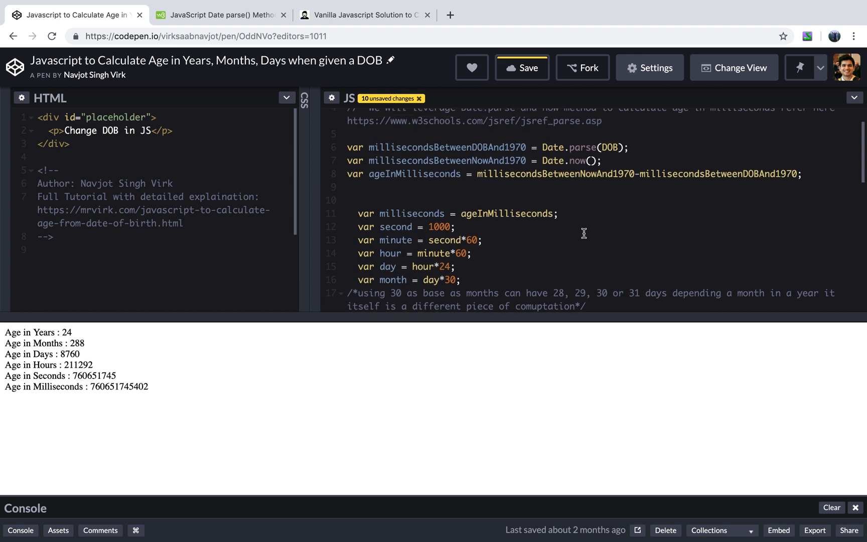
mouse_move(386, 189)
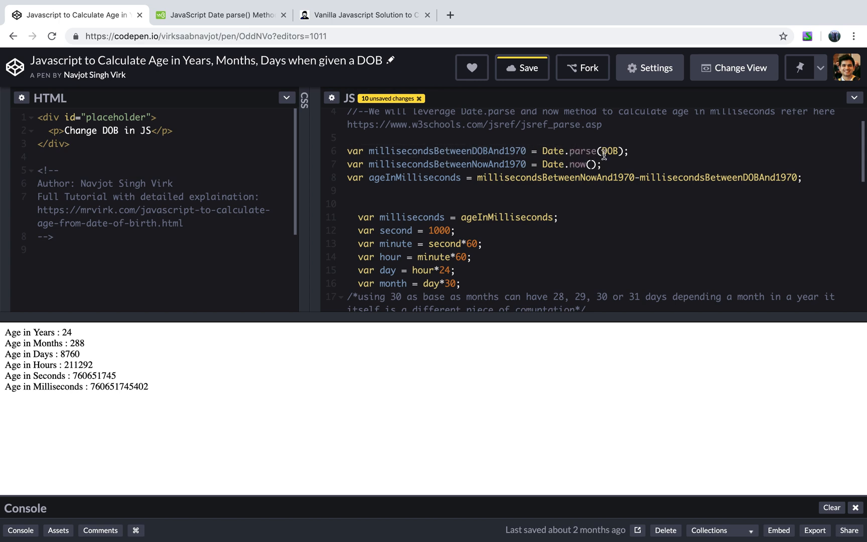
mouse_move(567, 161)
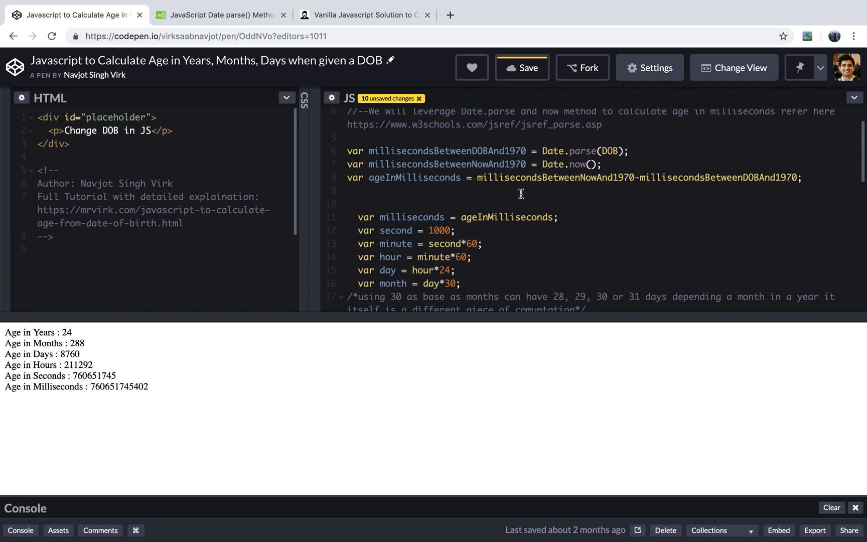
click(478, 178)
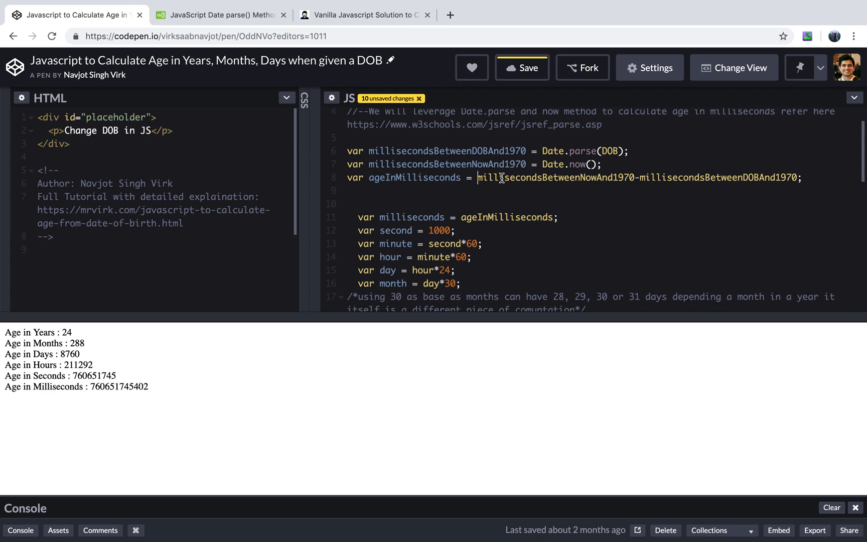
mouse_move(735, 181)
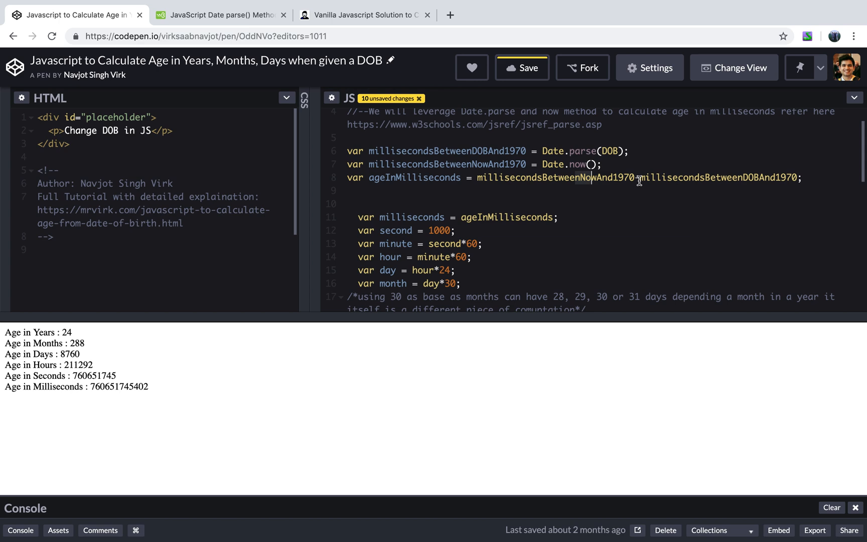
scroll(down, 3)
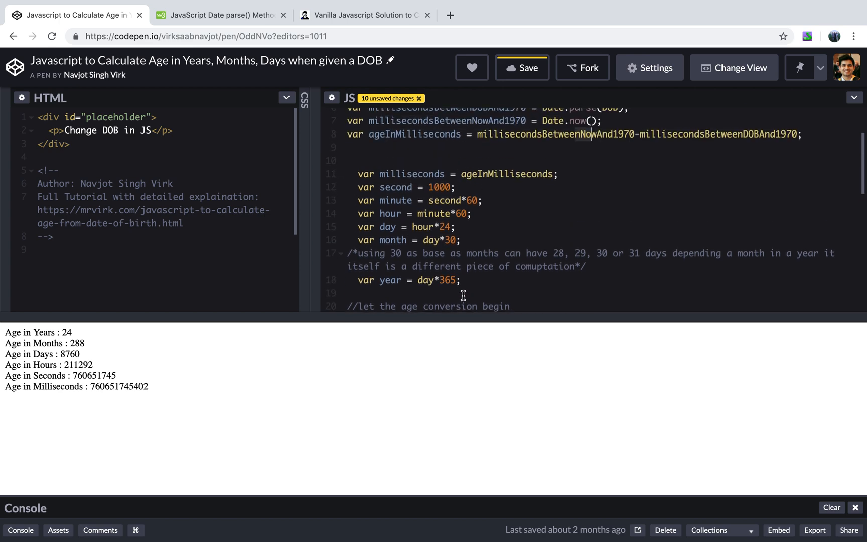
scroll(up, 3)
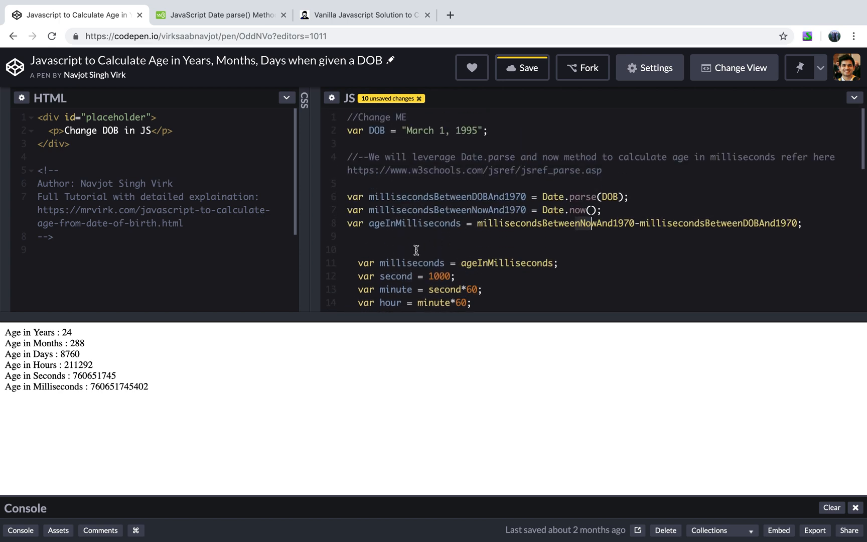
scroll(down, 3)
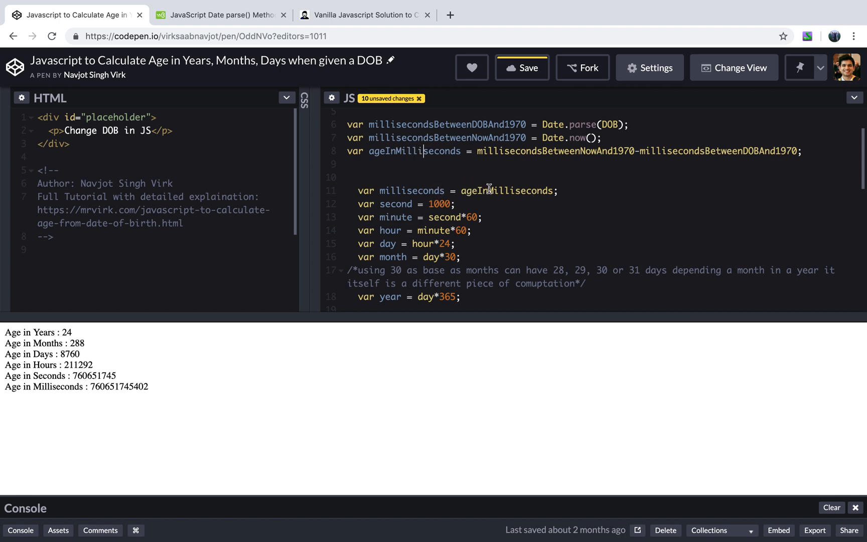
scroll(down, 3)
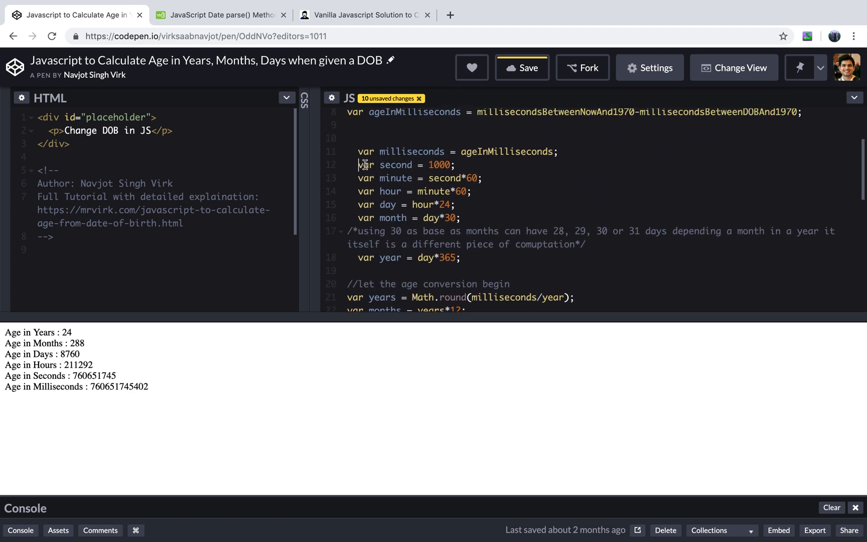
mouse_move(445, 162)
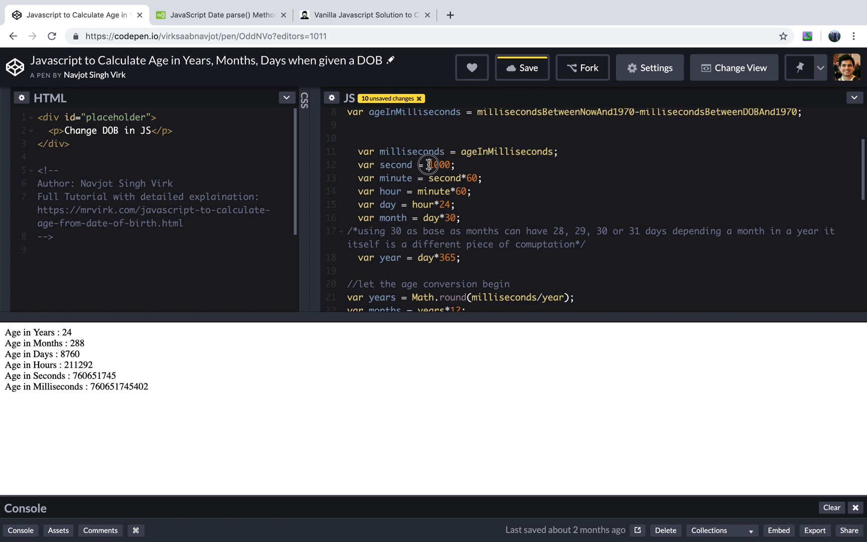
scroll(down, 3)
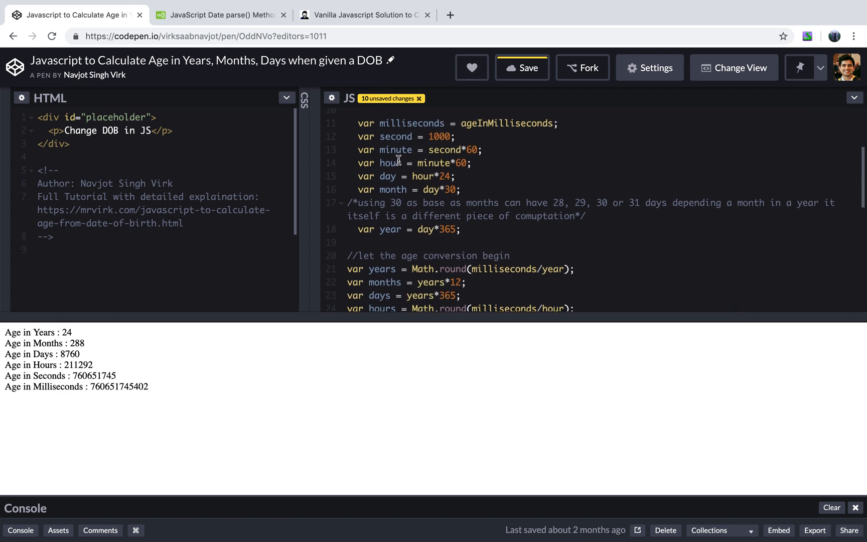
scroll(up, 3)
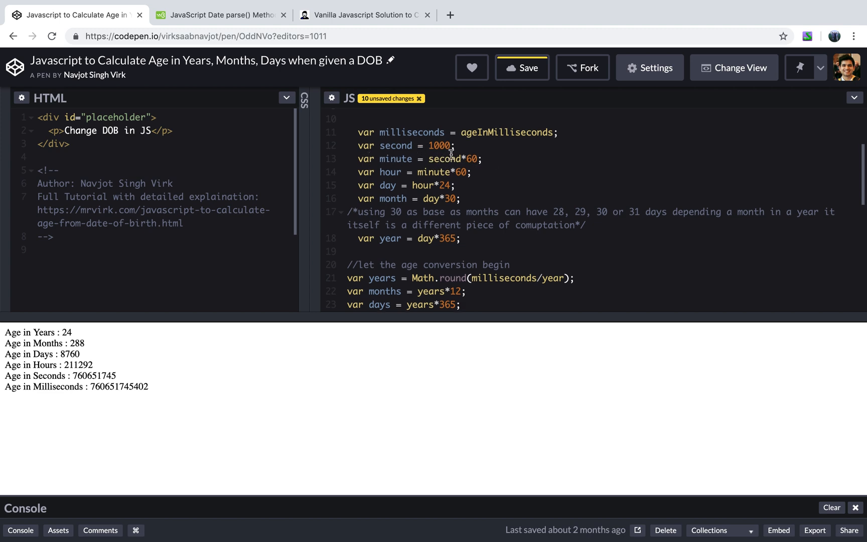
mouse_move(437, 210)
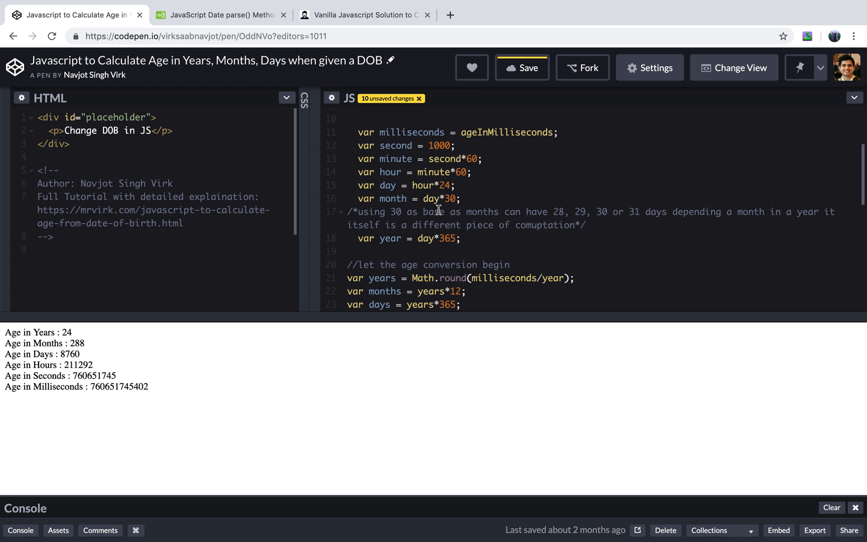
mouse_move(386, 171)
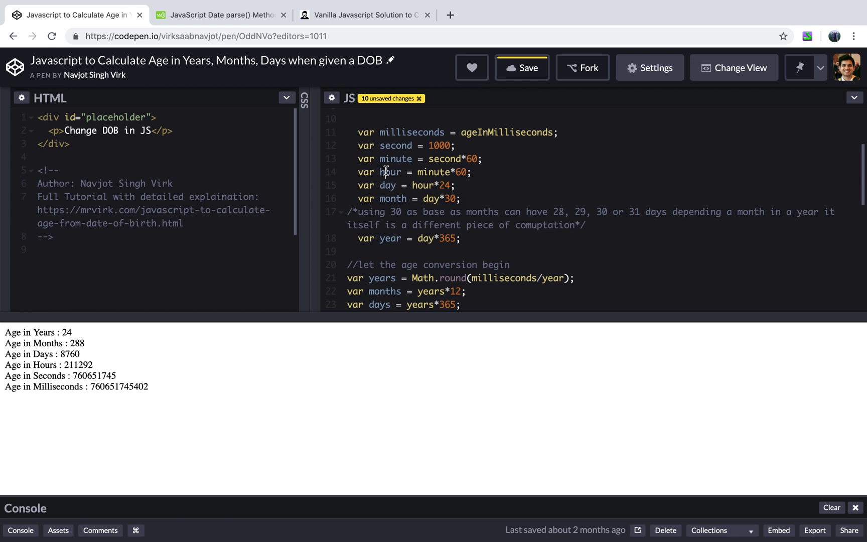
mouse_move(437, 172)
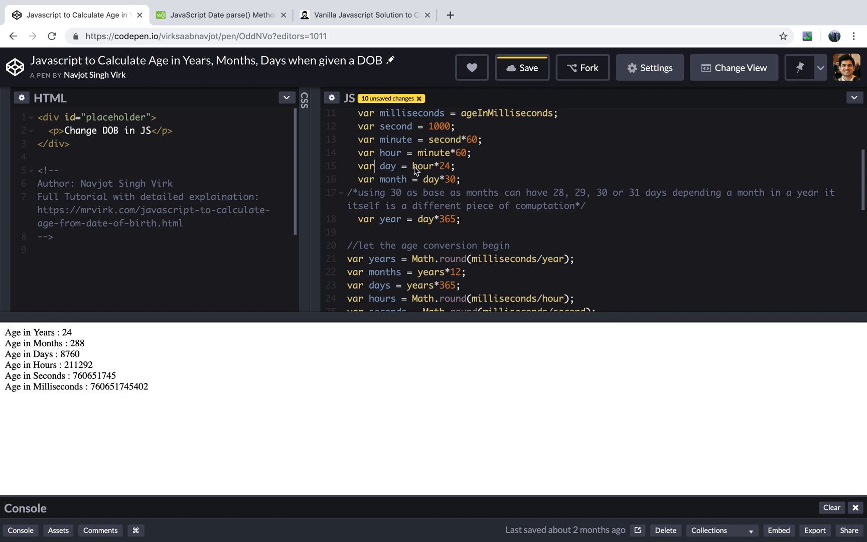
mouse_move(434, 187)
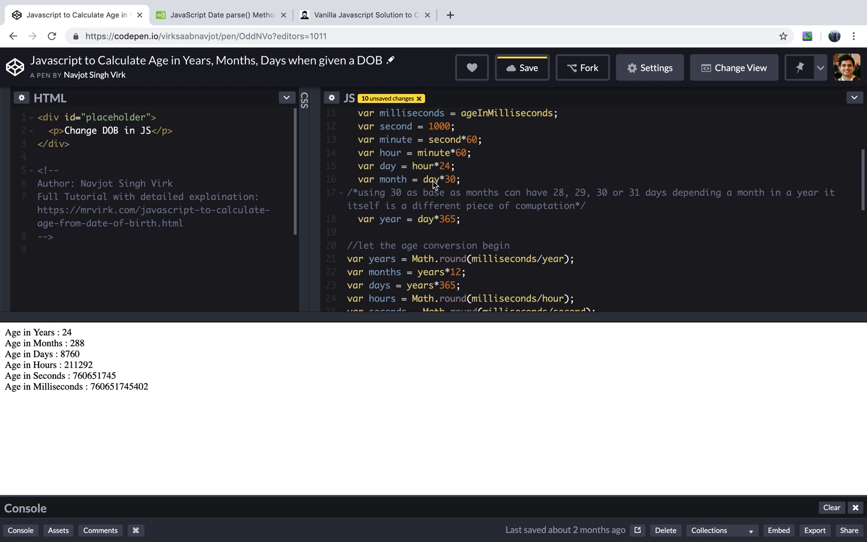
scroll(down, 3)
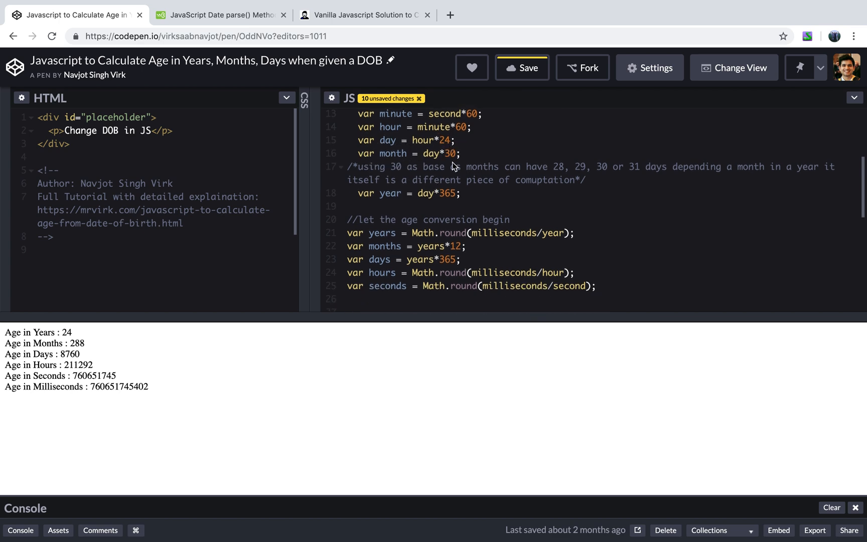
scroll(up, 3)
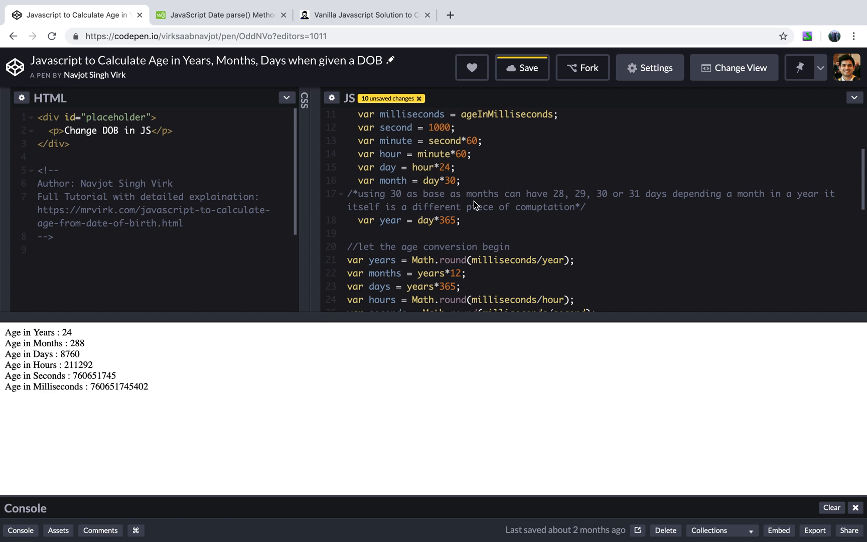
mouse_move(547, 201)
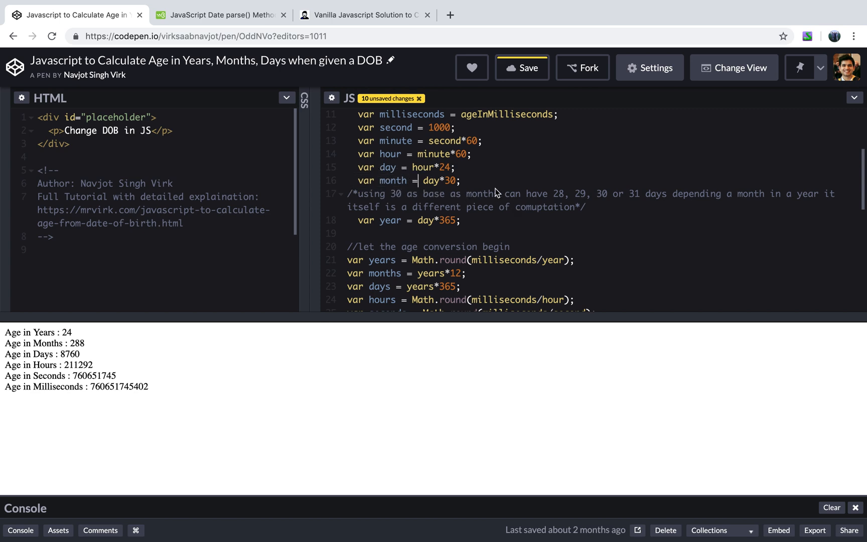
mouse_move(581, 221)
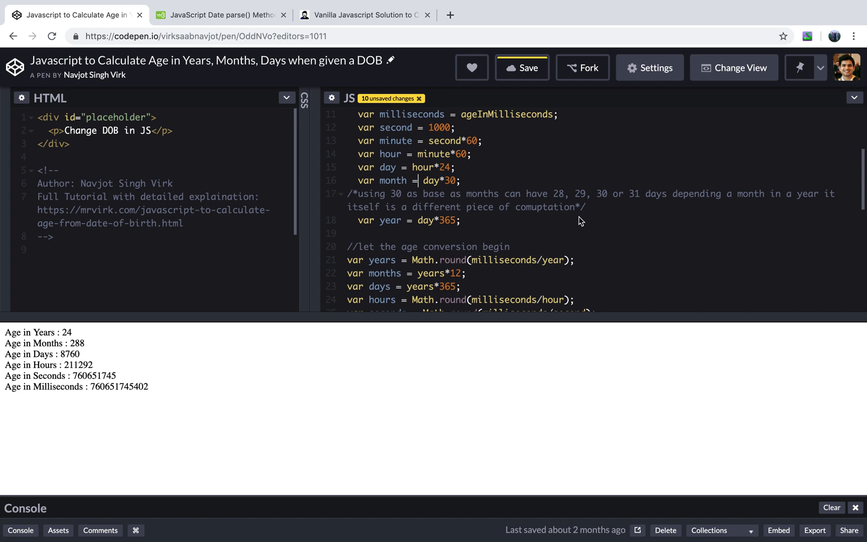
scroll(up, 3)
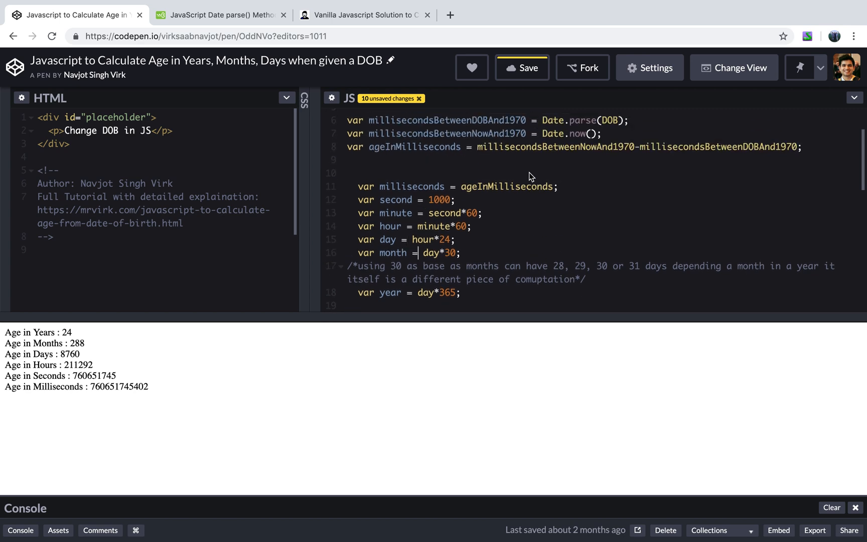
scroll(down, 3)
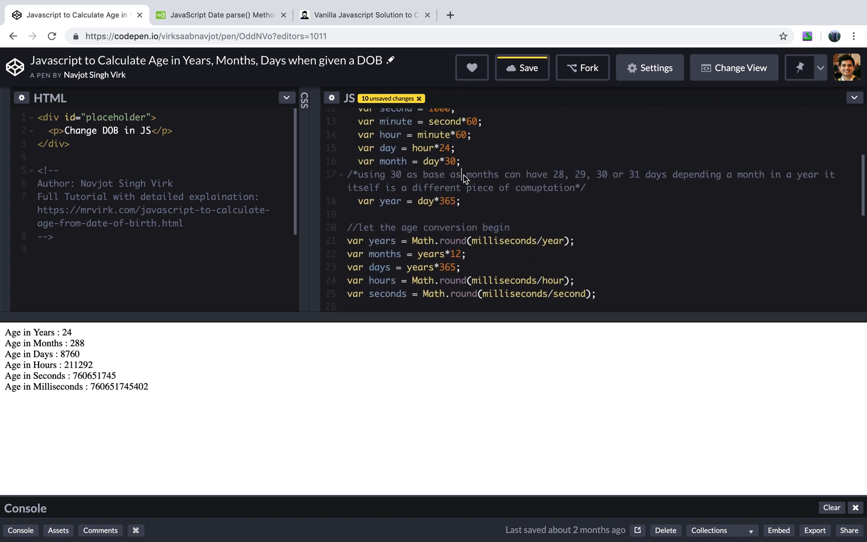
mouse_move(454, 227)
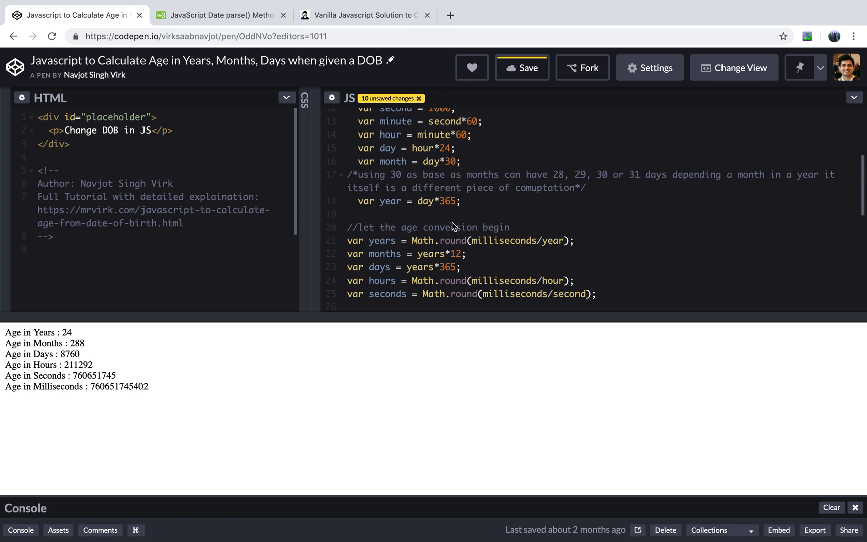
scroll(down, 3)
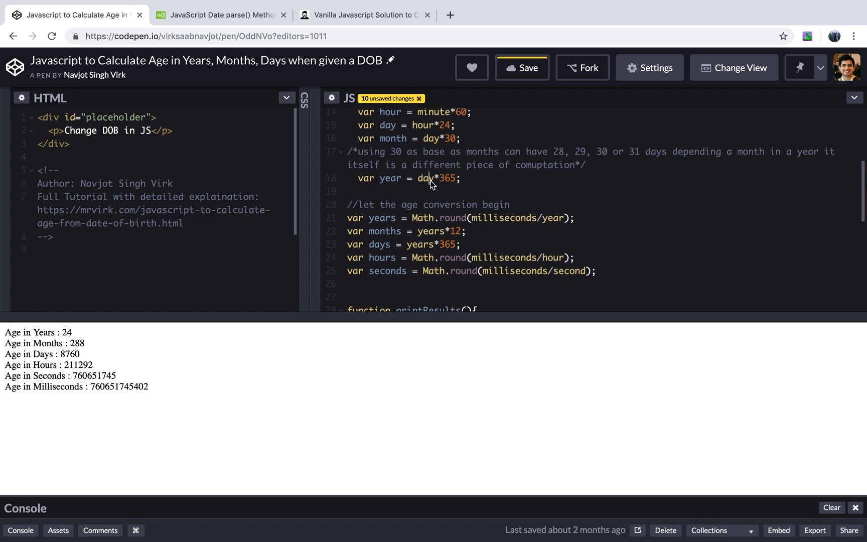
scroll(down, 3)
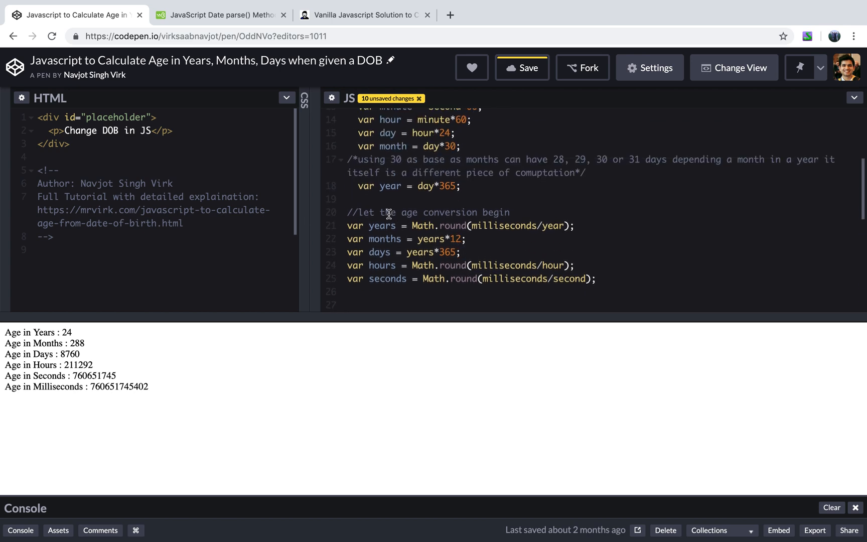
scroll(down, 3)
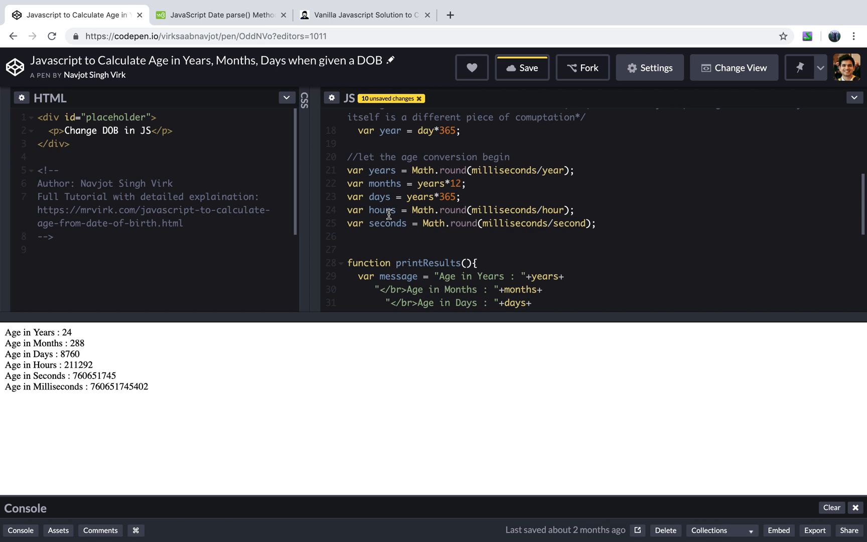
scroll(up, 3)
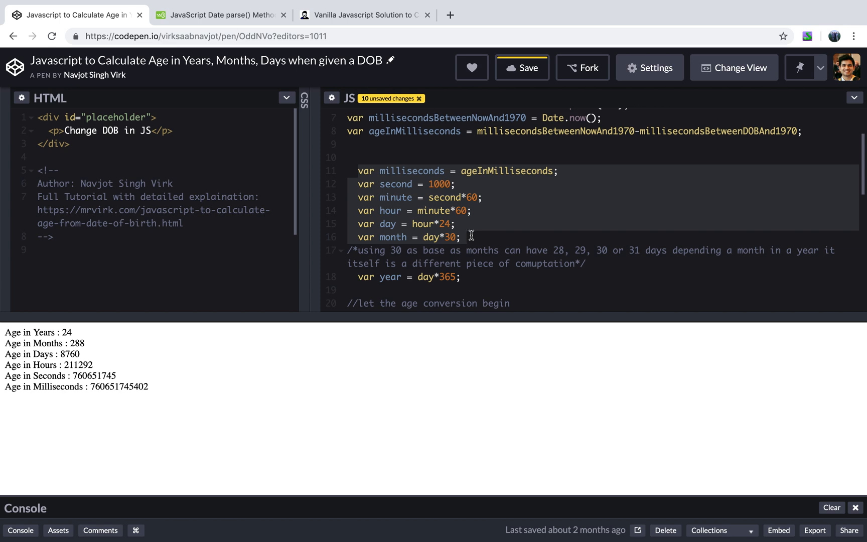
scroll(down, 3)
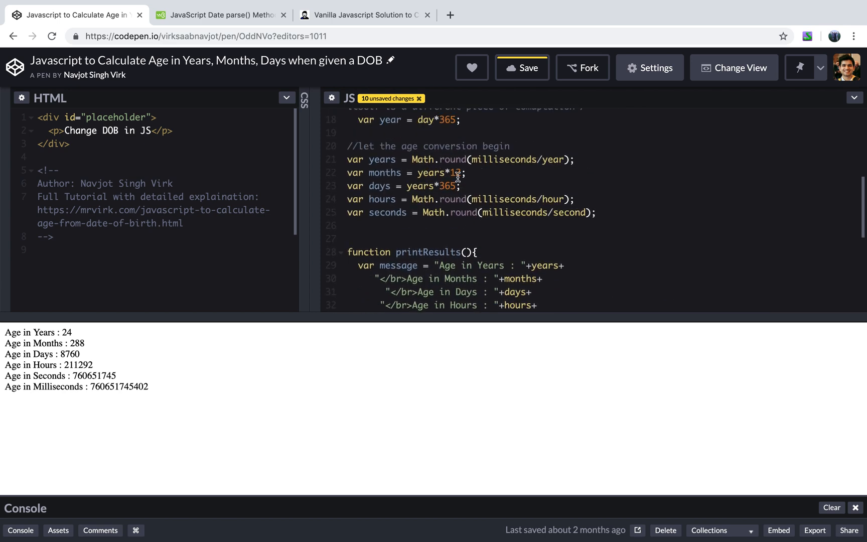
scroll(up, 3)
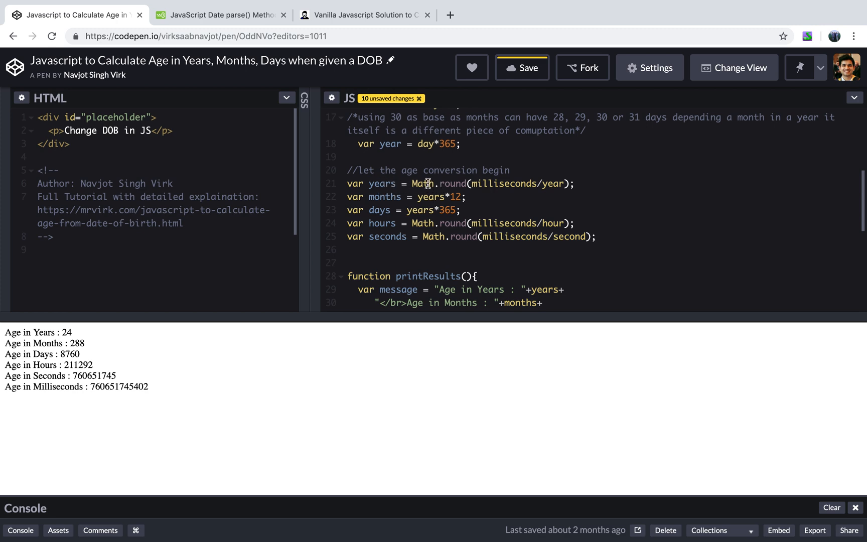
scroll(up, 3)
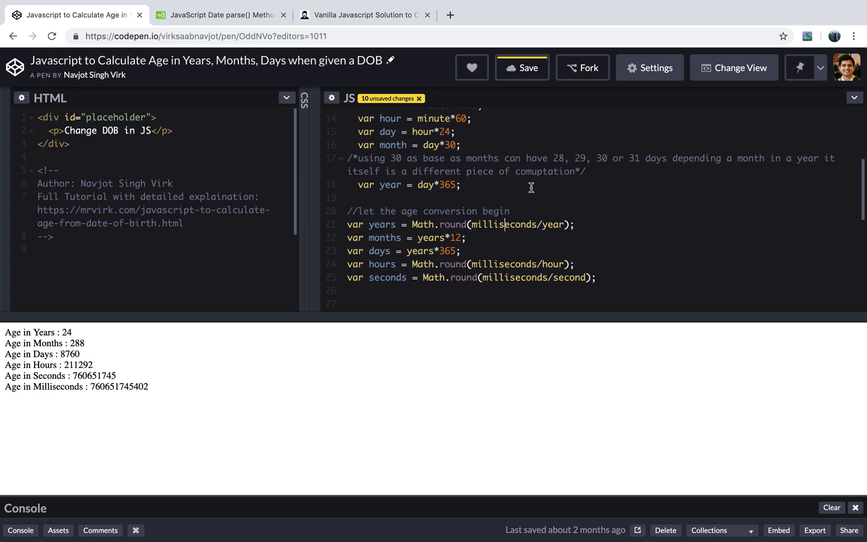
scroll(up, 3)
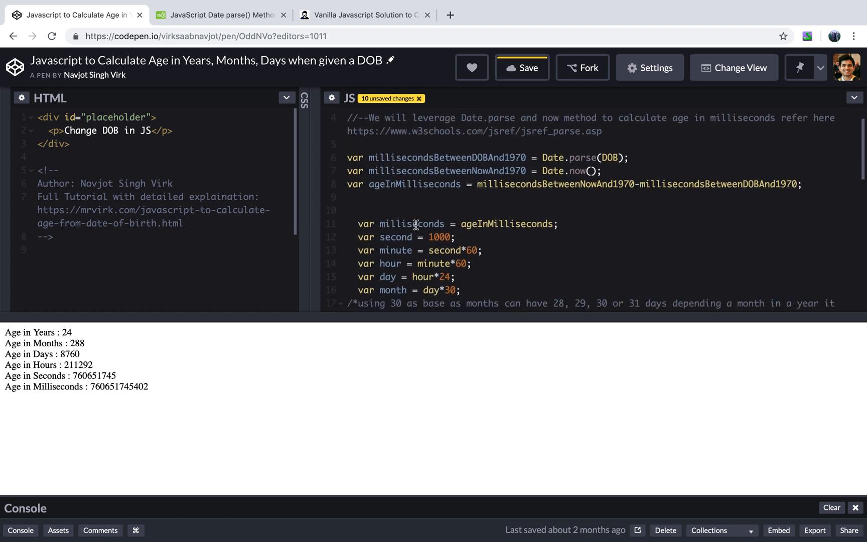
scroll(down, 3)
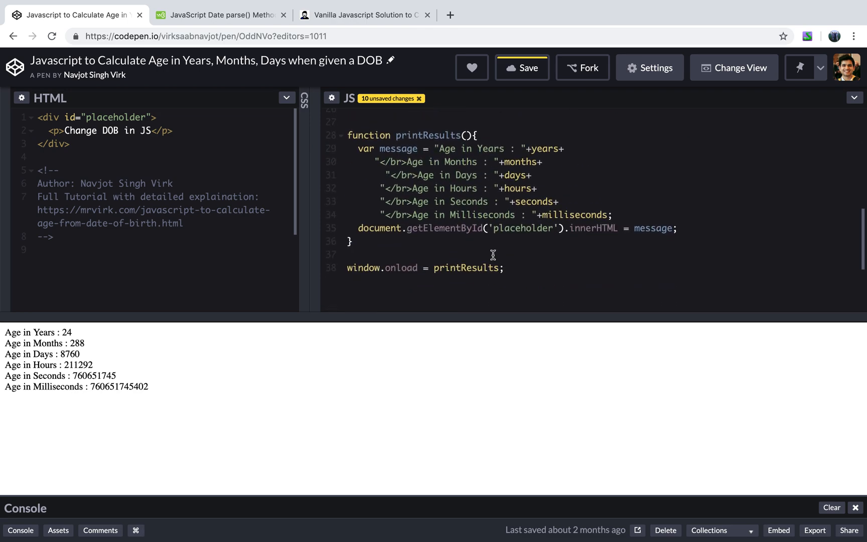
scroll(up, 3)
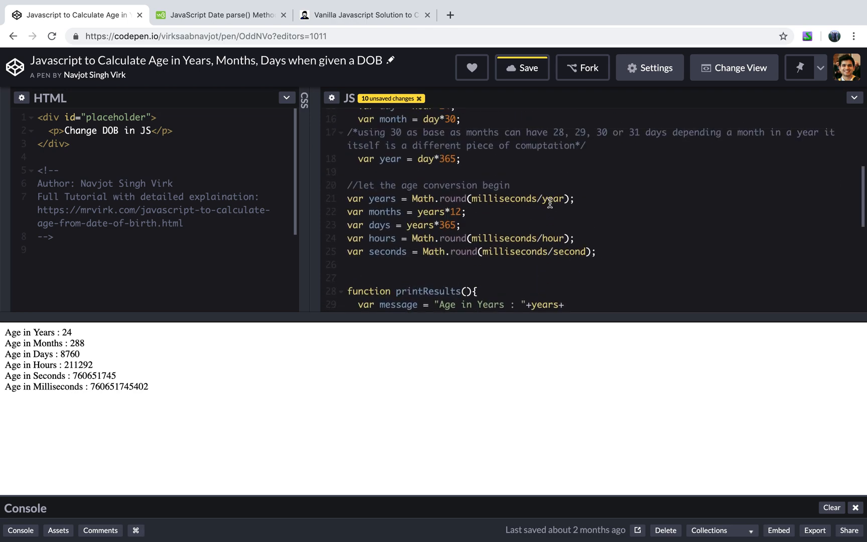
scroll(up, 3)
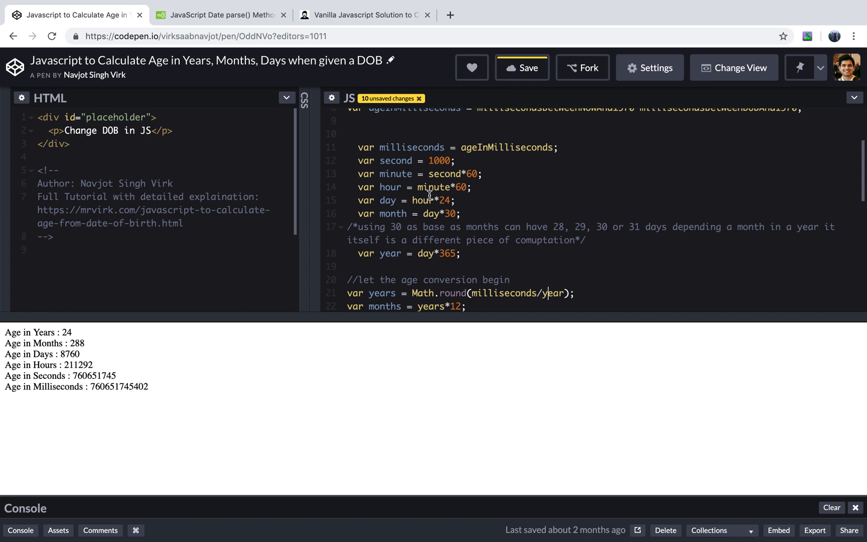
mouse_move(422, 188)
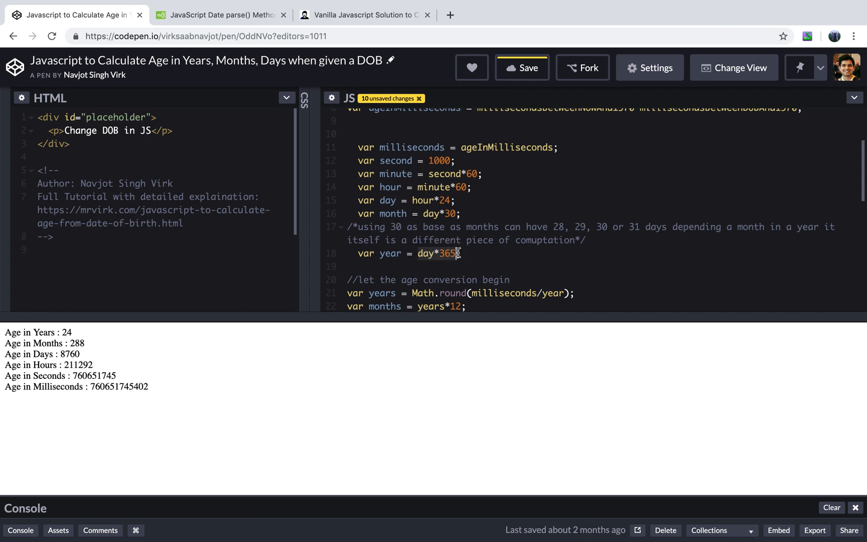
scroll(down, 3)
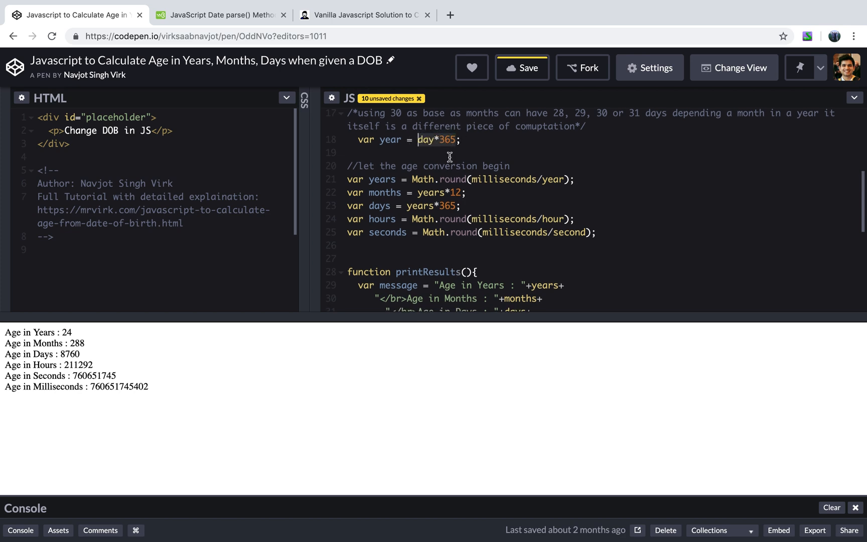
scroll(down, 3)
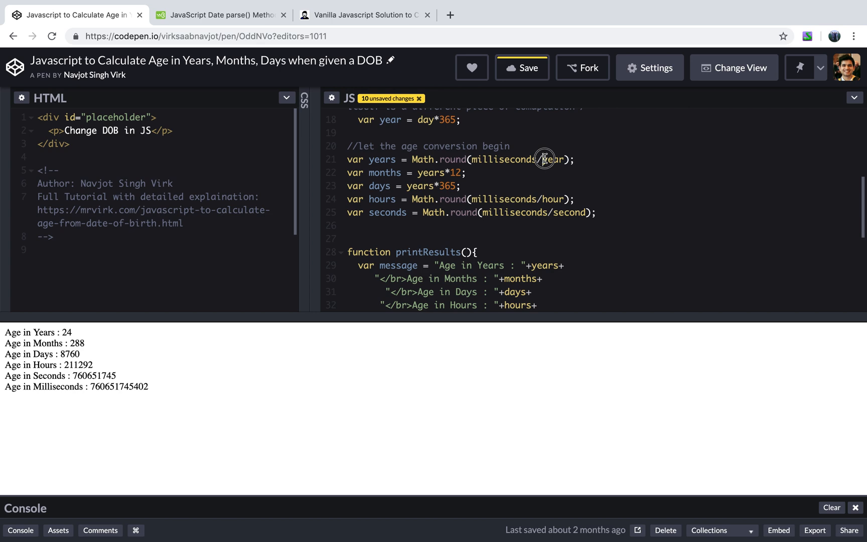
Delete and retype the years-line divisor so the pen reruns with updated seconds and milliseconds
key(Backspace)
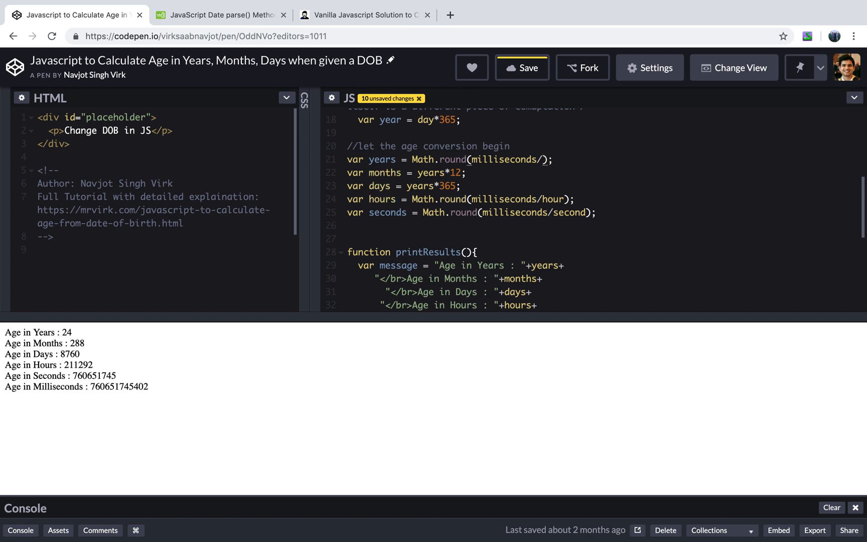
text(())
text(year)
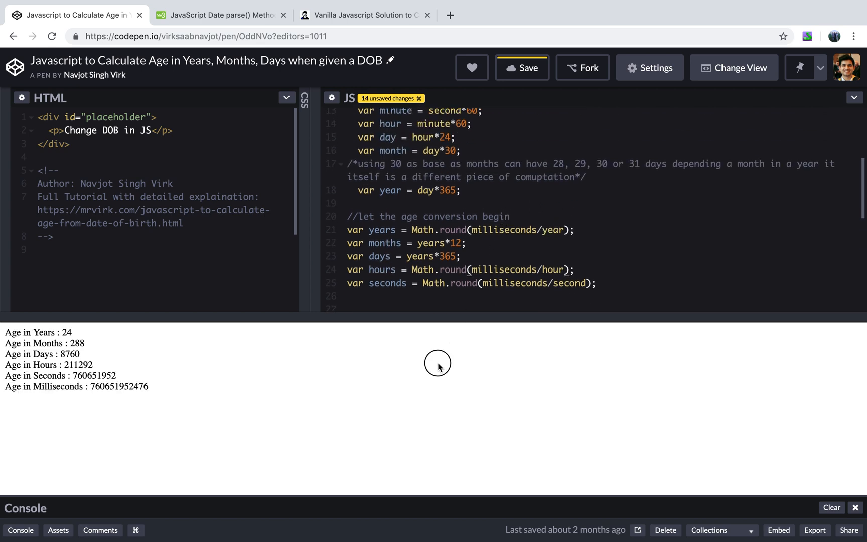
scroll(down, 3)
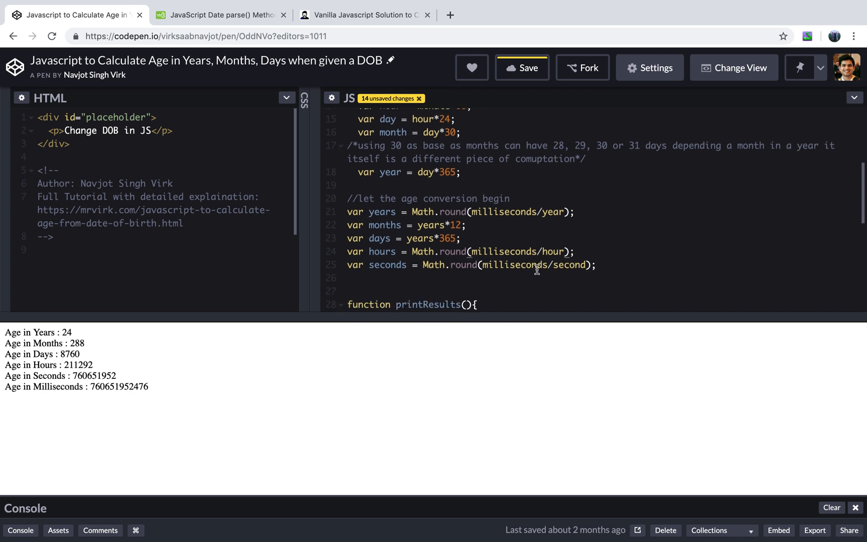
scroll(down, 3)
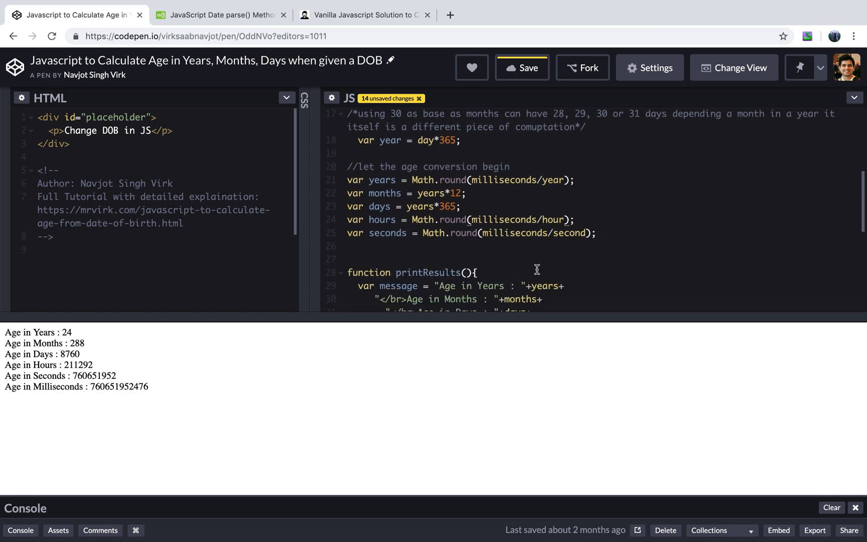
mouse_move(409, 193)
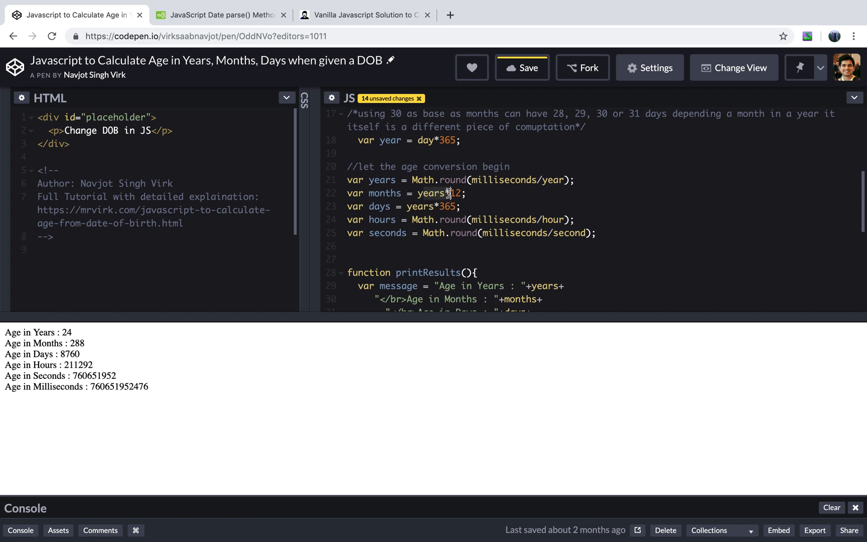
scroll(down, 3)
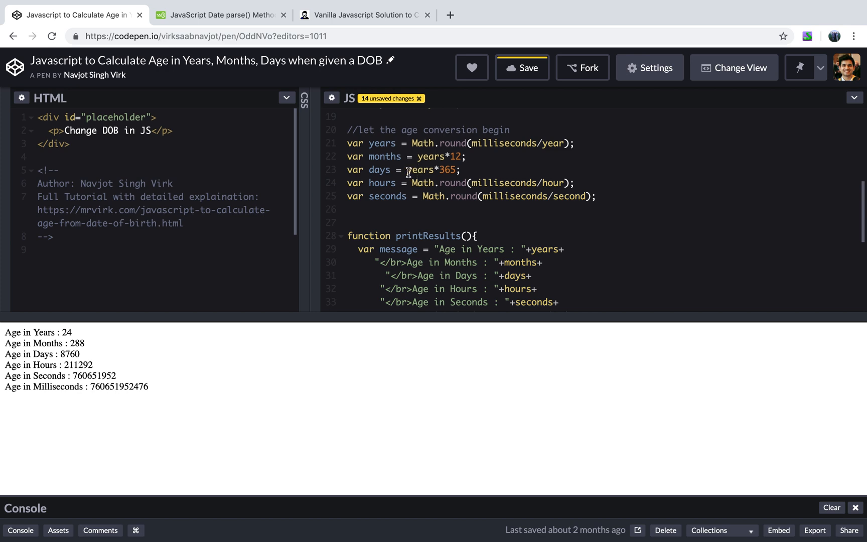
mouse_move(413, 170)
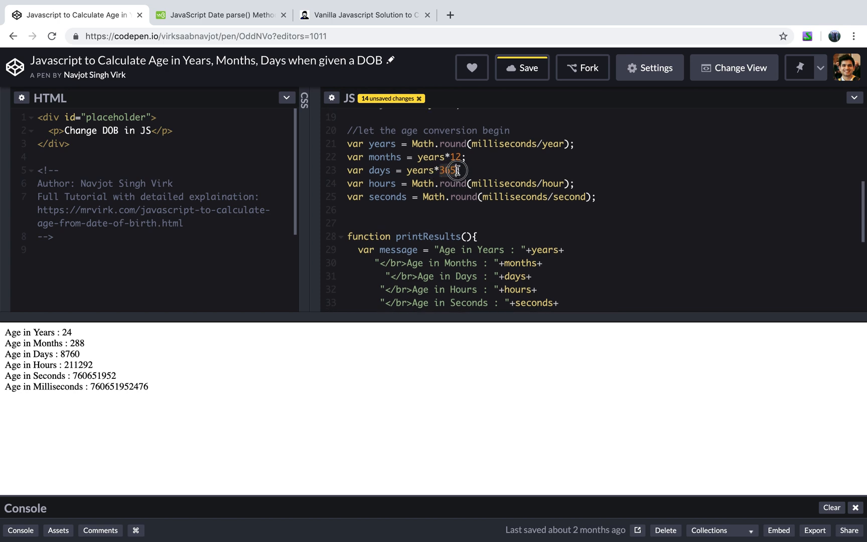
scroll(up, 3)
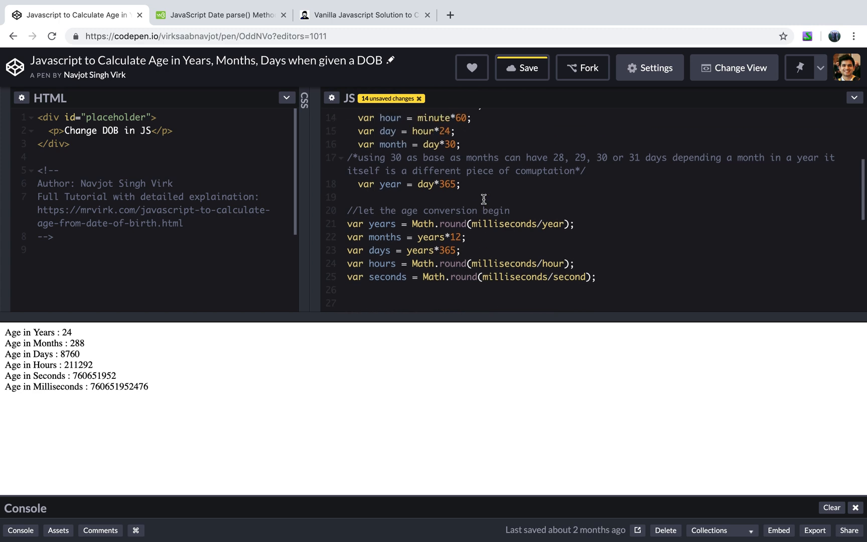
scroll(down, 3)
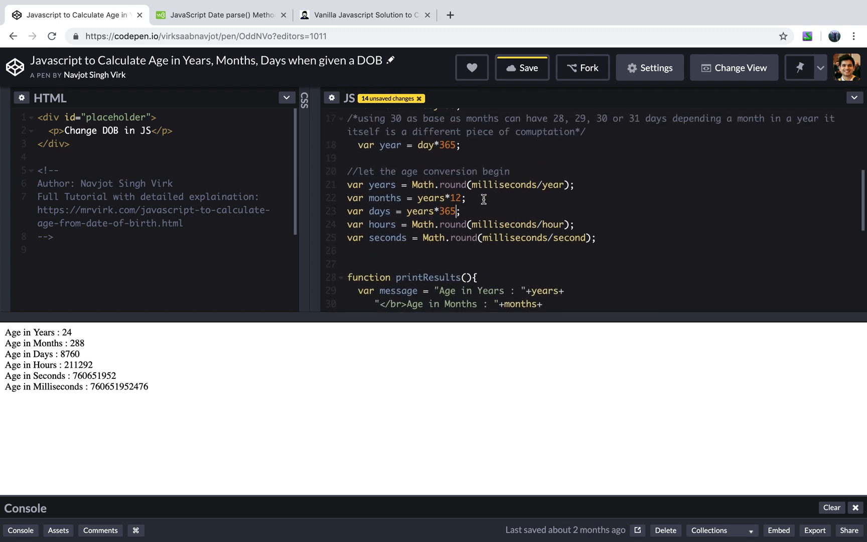
scroll(down, 3)
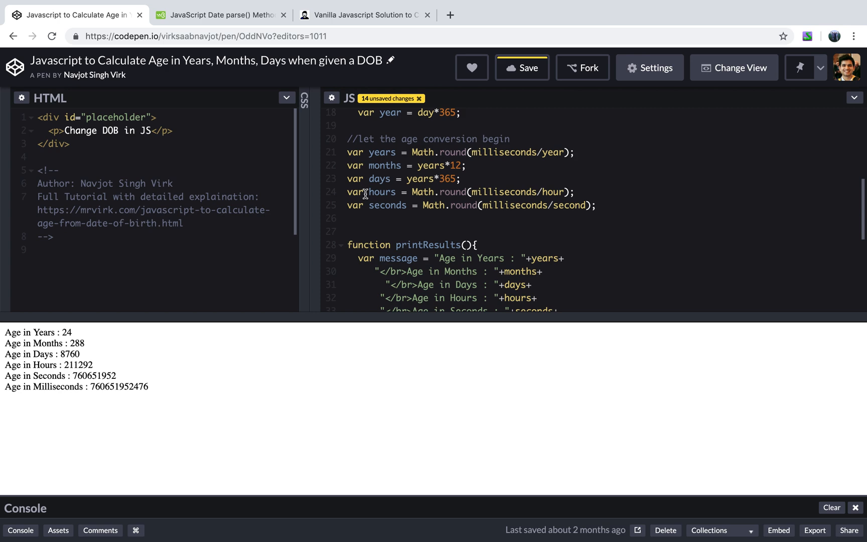
mouse_move(323, 243)
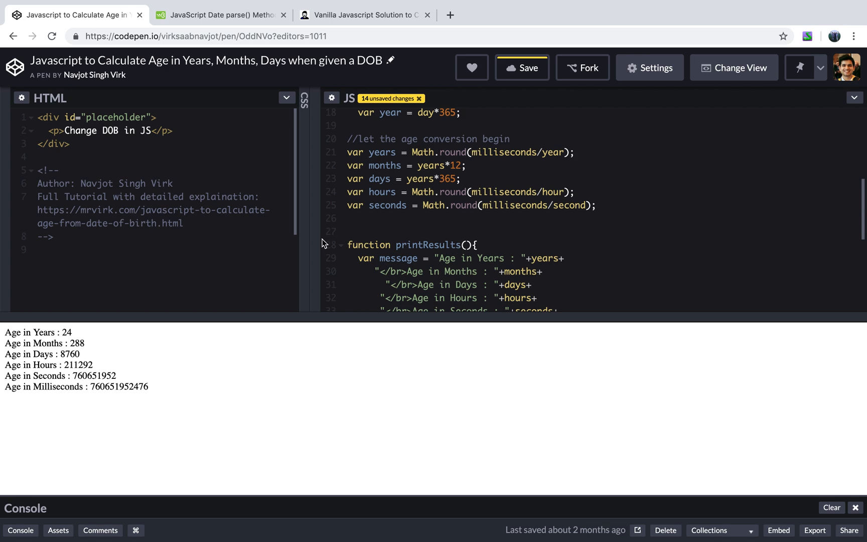
scroll(down, 3)
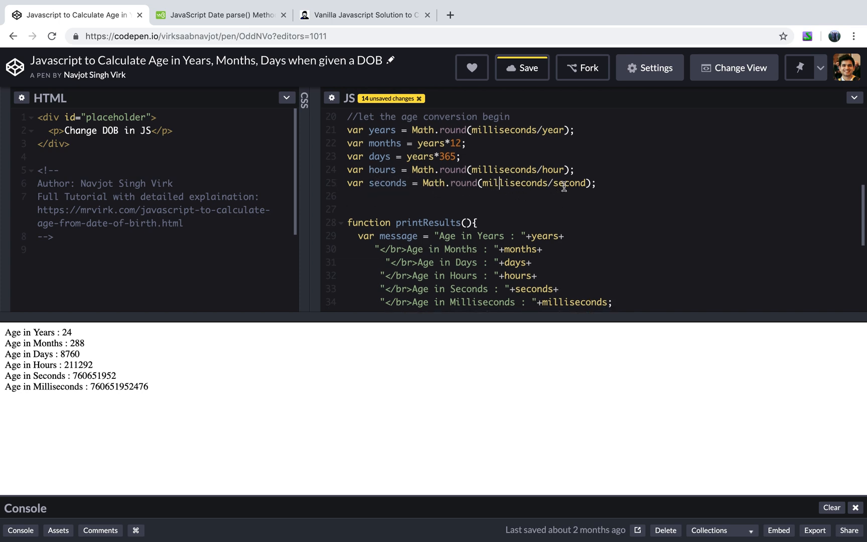
scroll(down, 3)
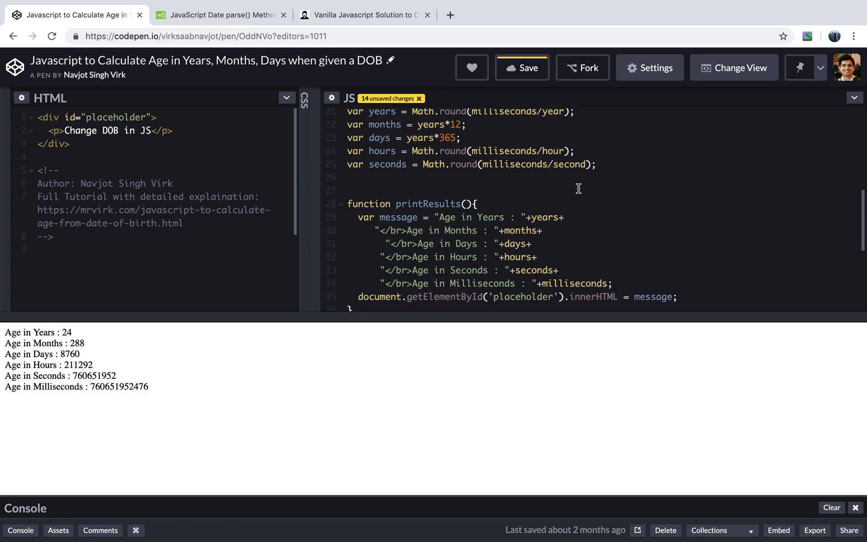
scroll(down, 3)
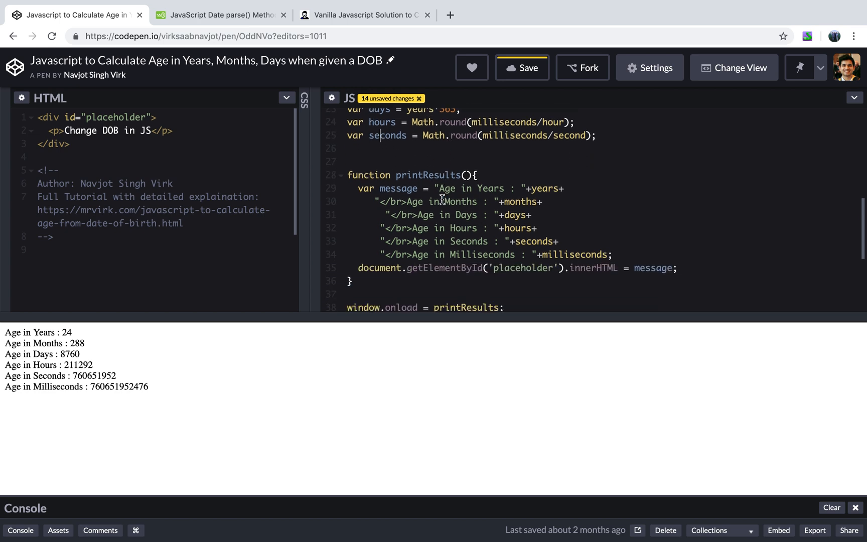
scroll(up, 3)
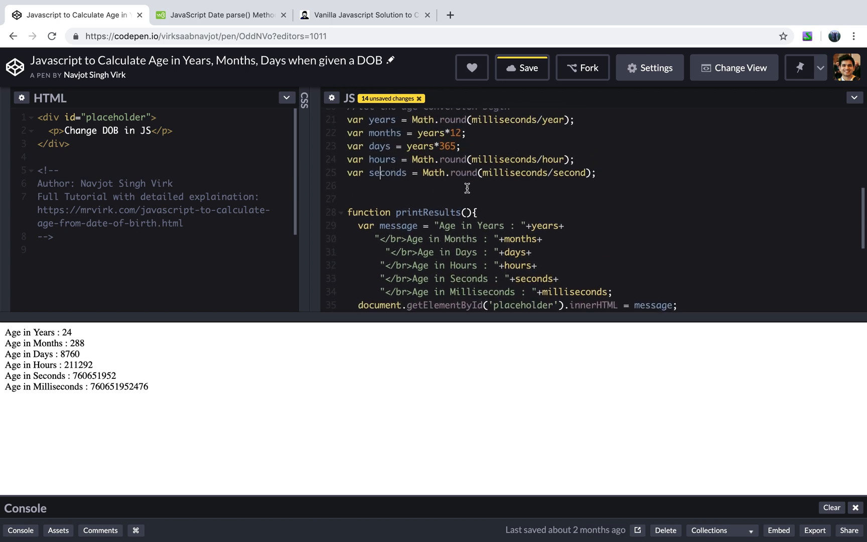
scroll(down, 3)
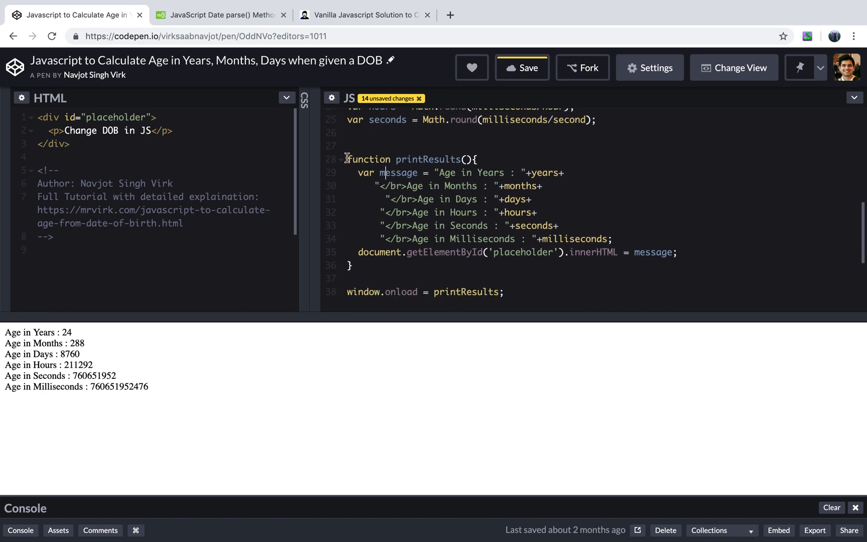
mouse_move(482, 160)
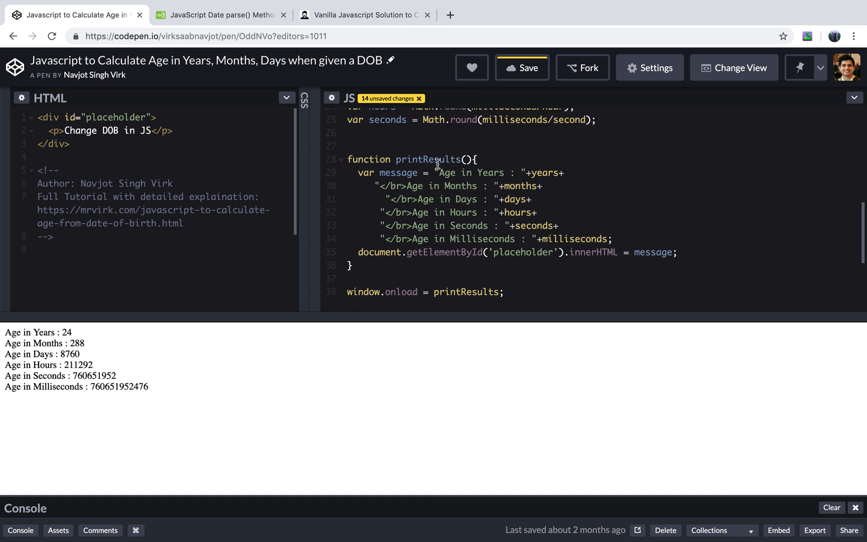
scroll(up, 3)
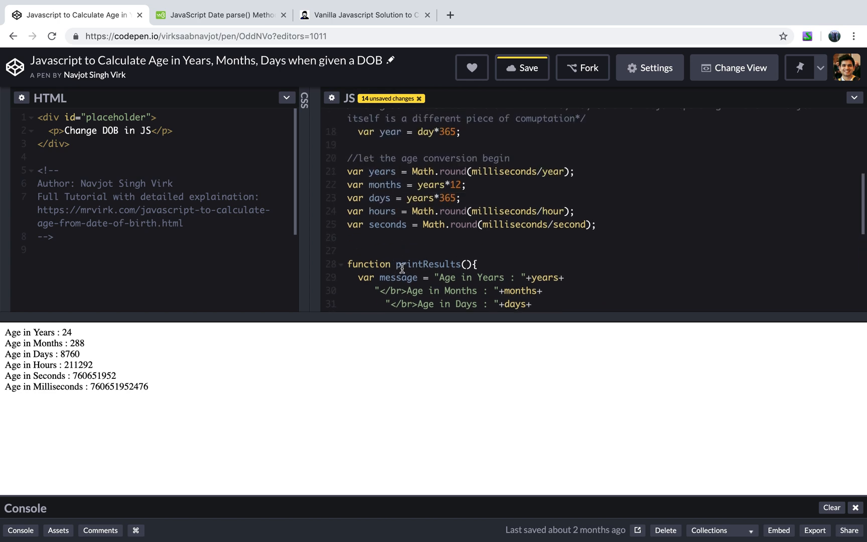
scroll(down, 3)
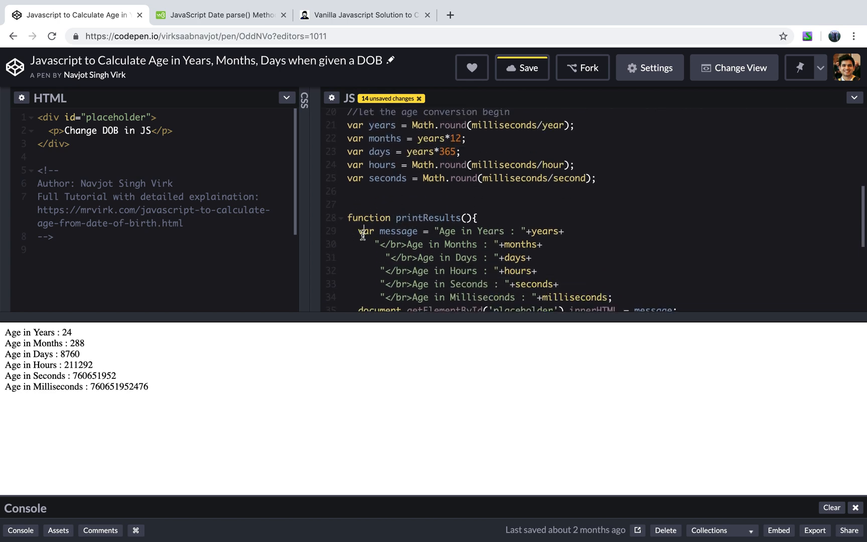
scroll(down, 3)
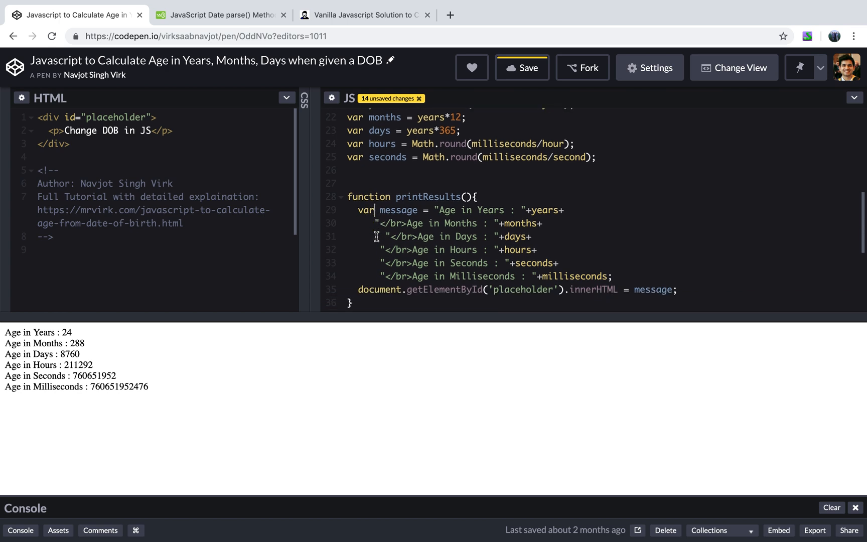
scroll(down, 3)
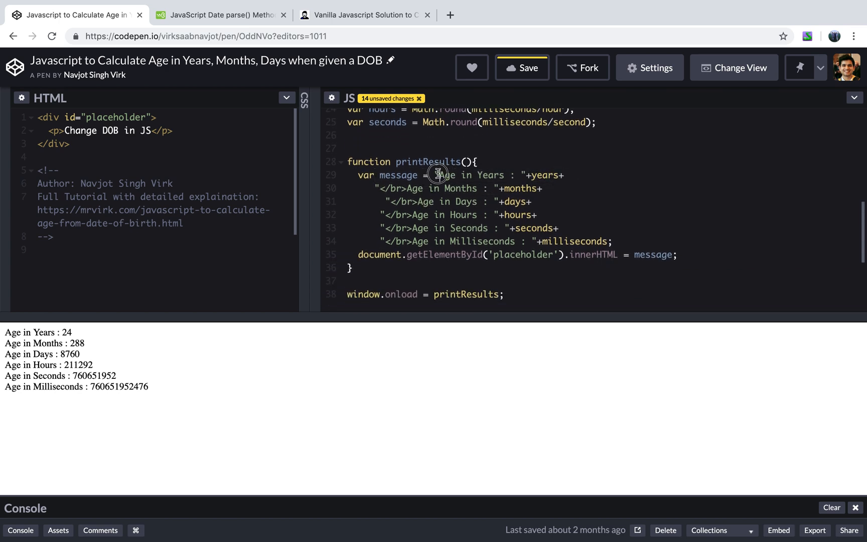
scroll(down, 3)
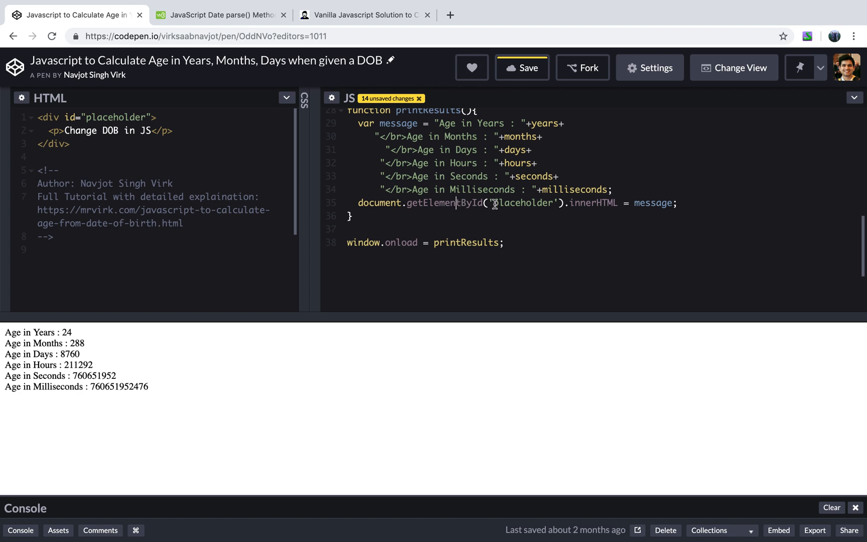
scroll(up, 3)
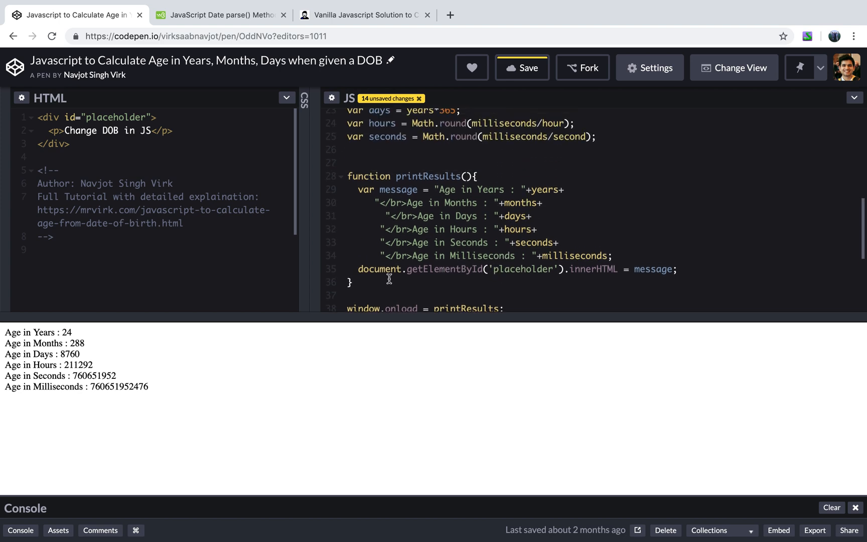
click(110, 118)
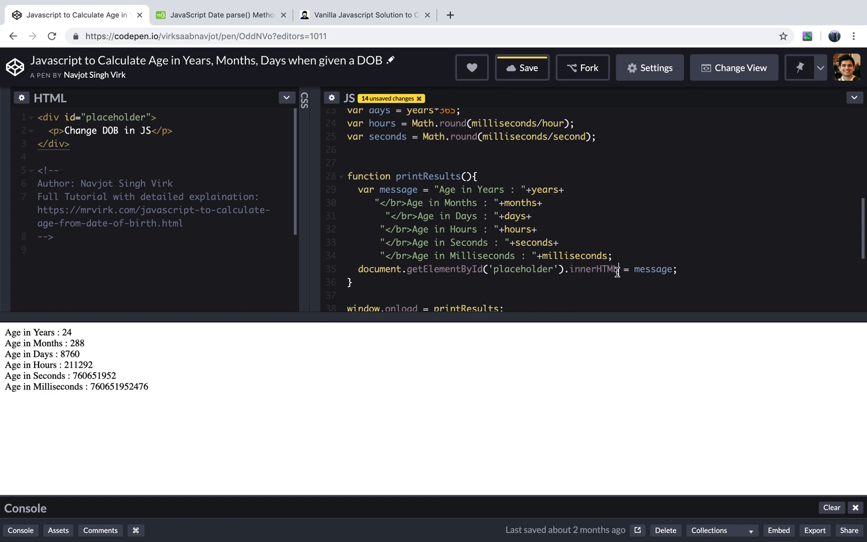
scroll(down, 3)
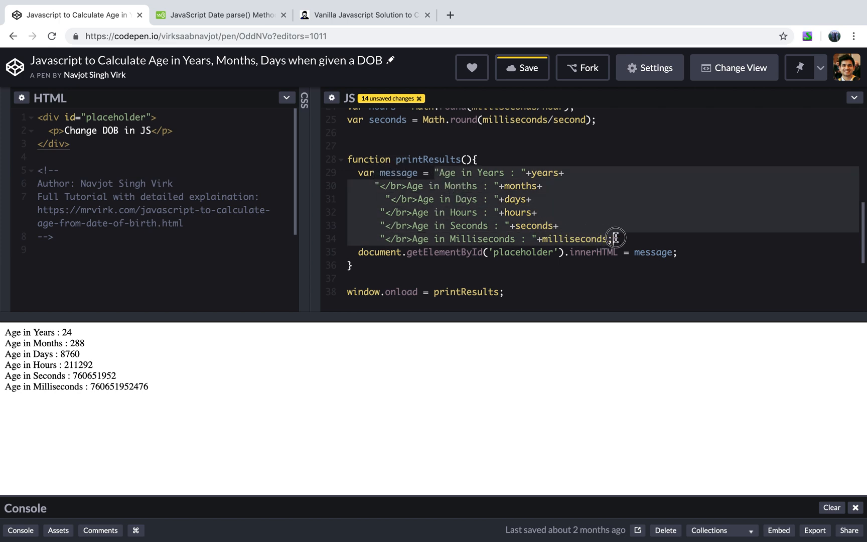
scroll(down, 3)
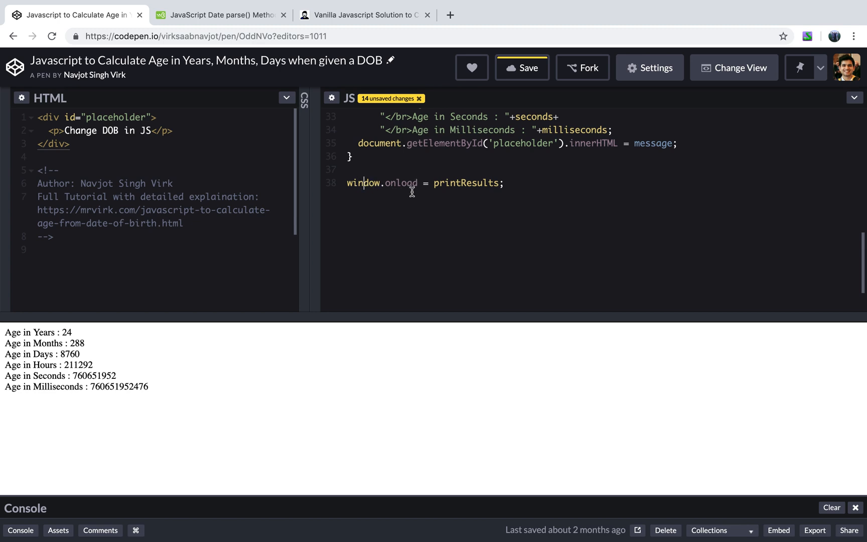
scroll(up, 3)
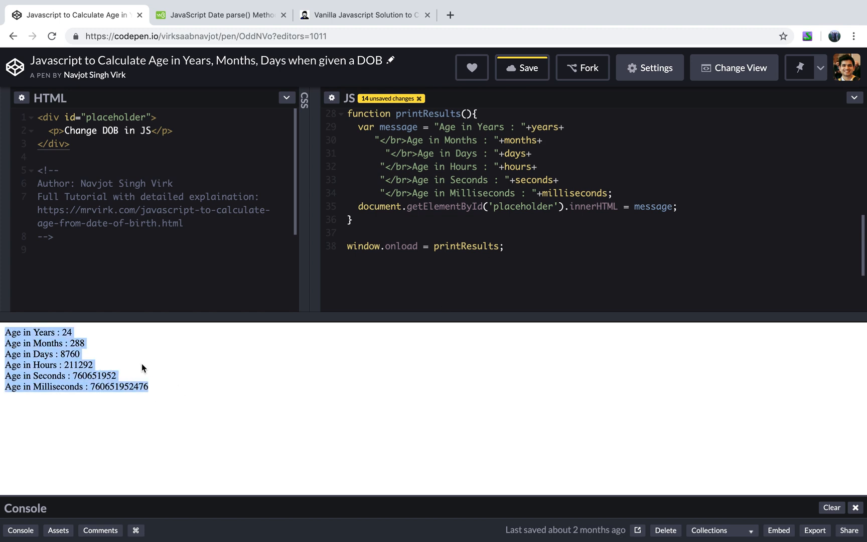
scroll(up, 3)
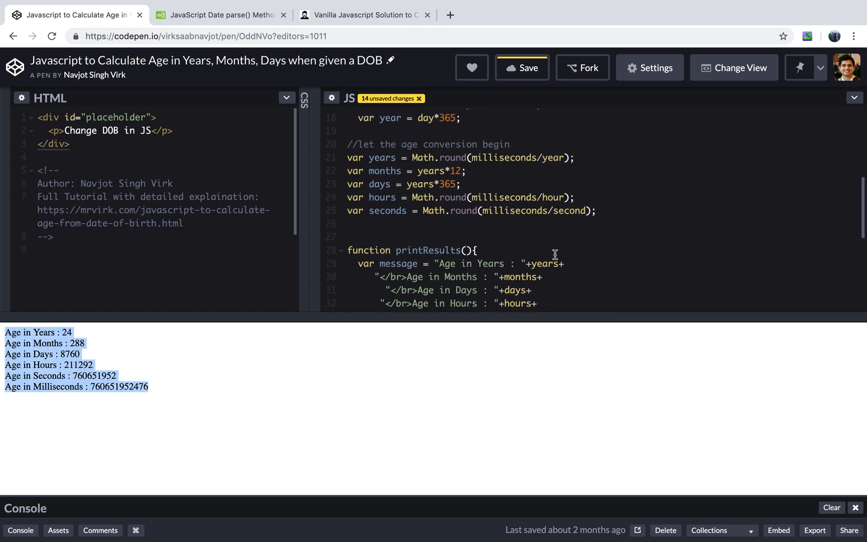
scroll(up, 3)
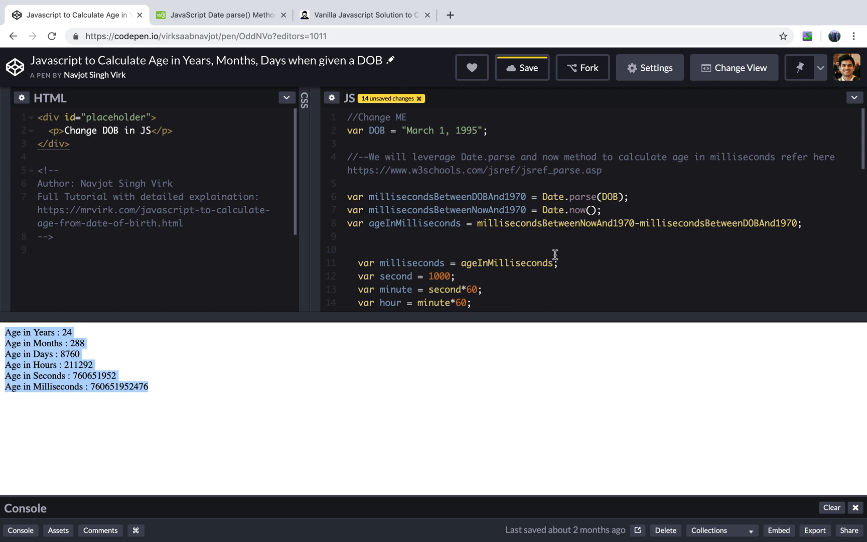
mouse_move(573, 255)
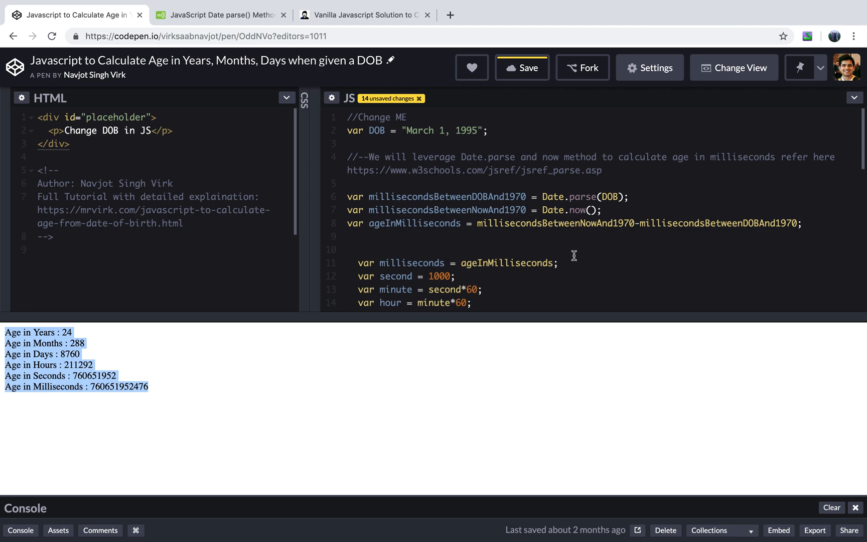
Switch to the 'Vanilla Javascript Solution' article and scroll through it and back to the top
click(365, 15)
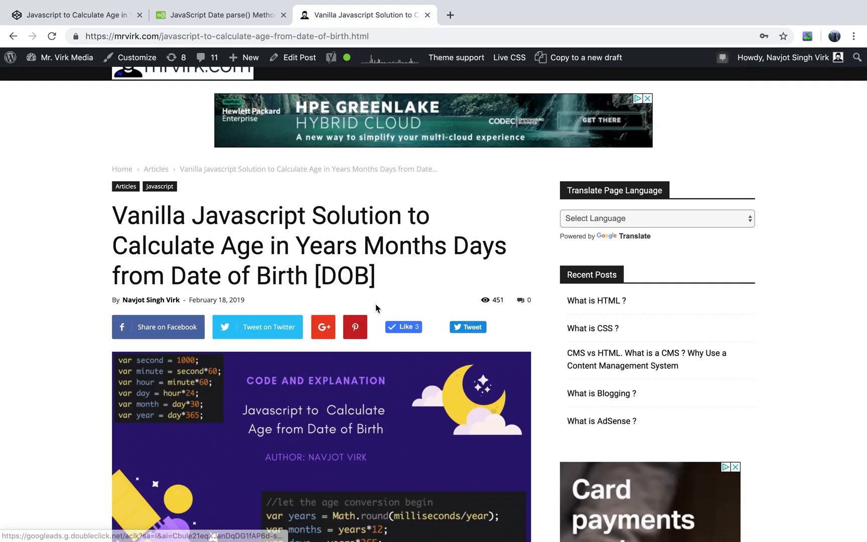
scroll(down, 3)
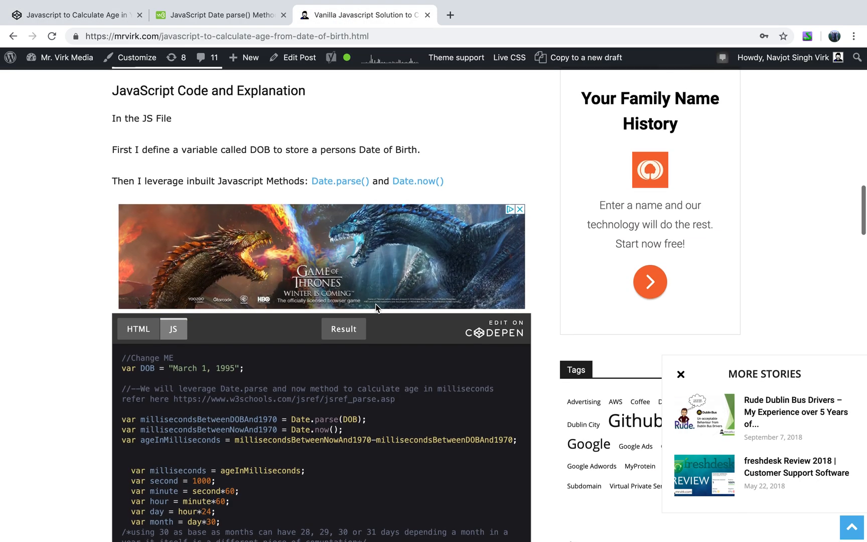
scroll(down, 3)
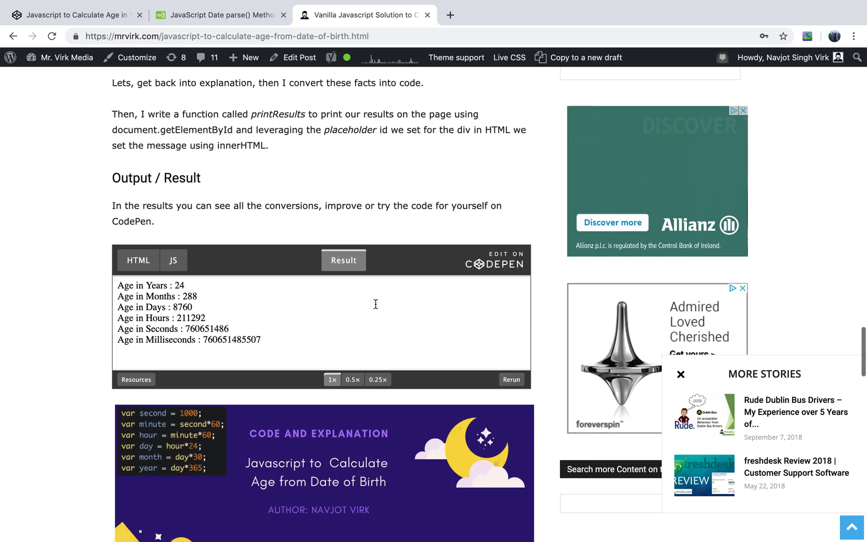
scroll(up, 3)
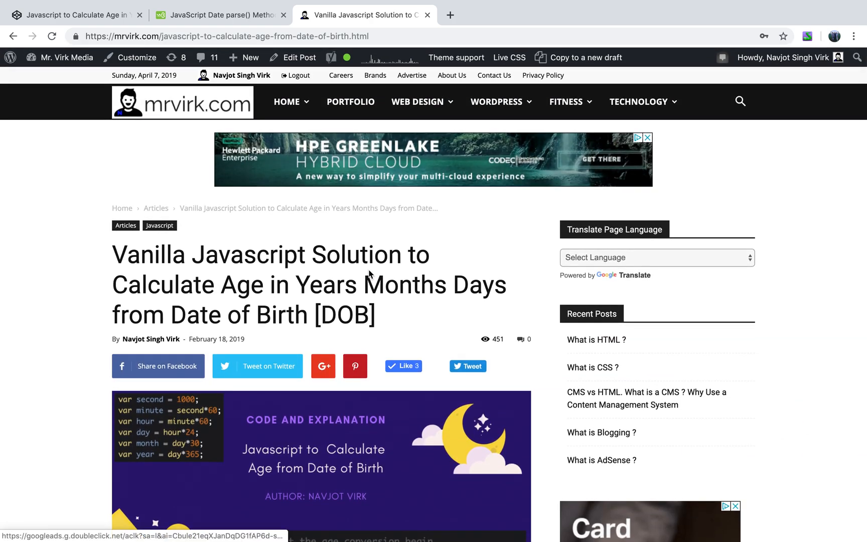